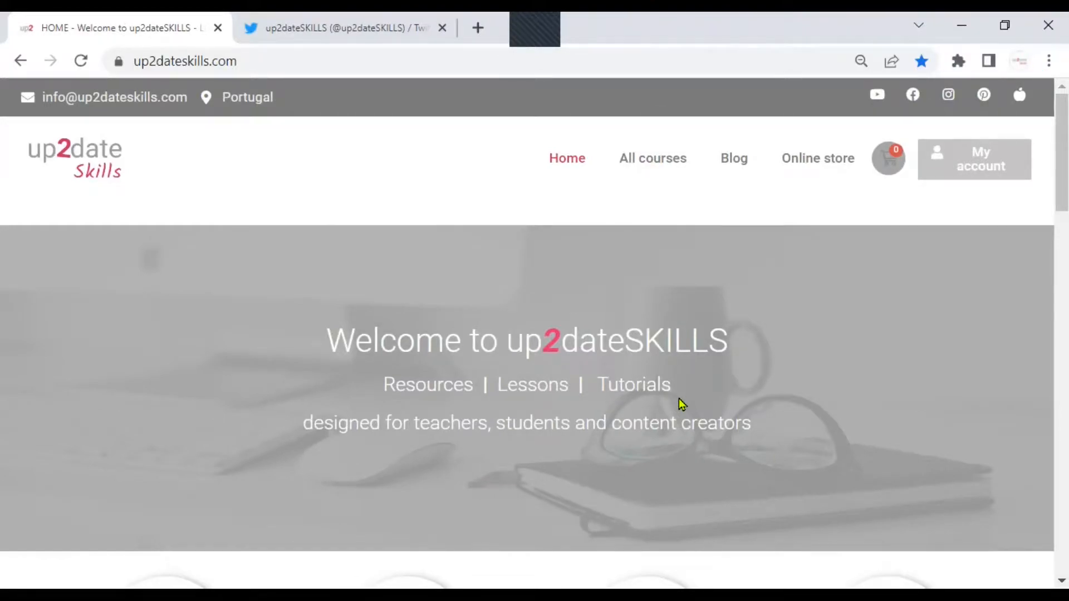
mouse_move(402, 150)
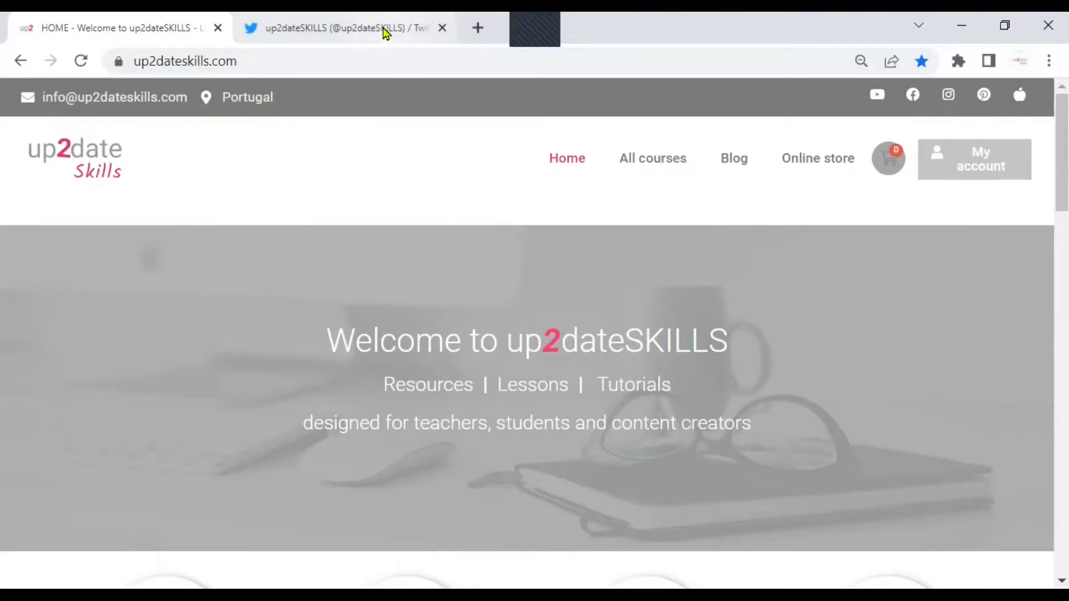
Step: Open the up2dateSKILLS profile page and scroll down through it
click(341, 28)
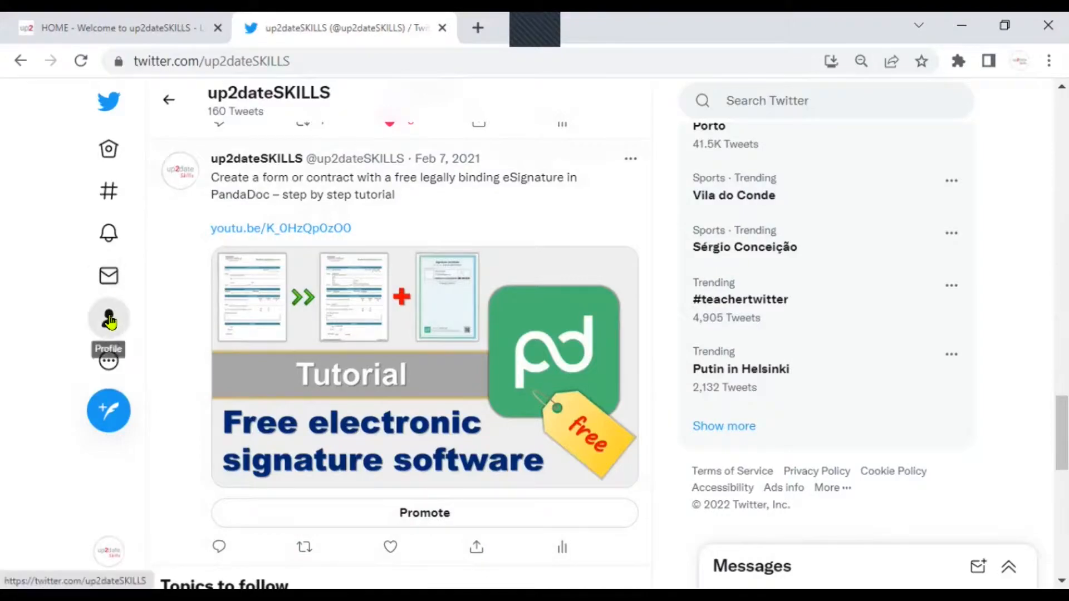
click(108, 318)
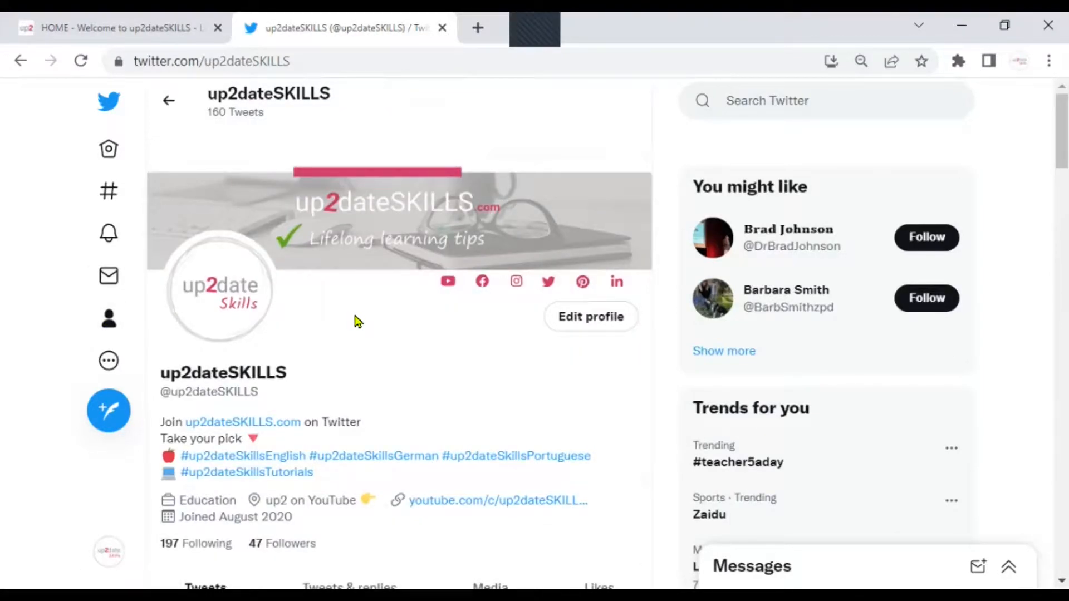
scroll(down, 3)
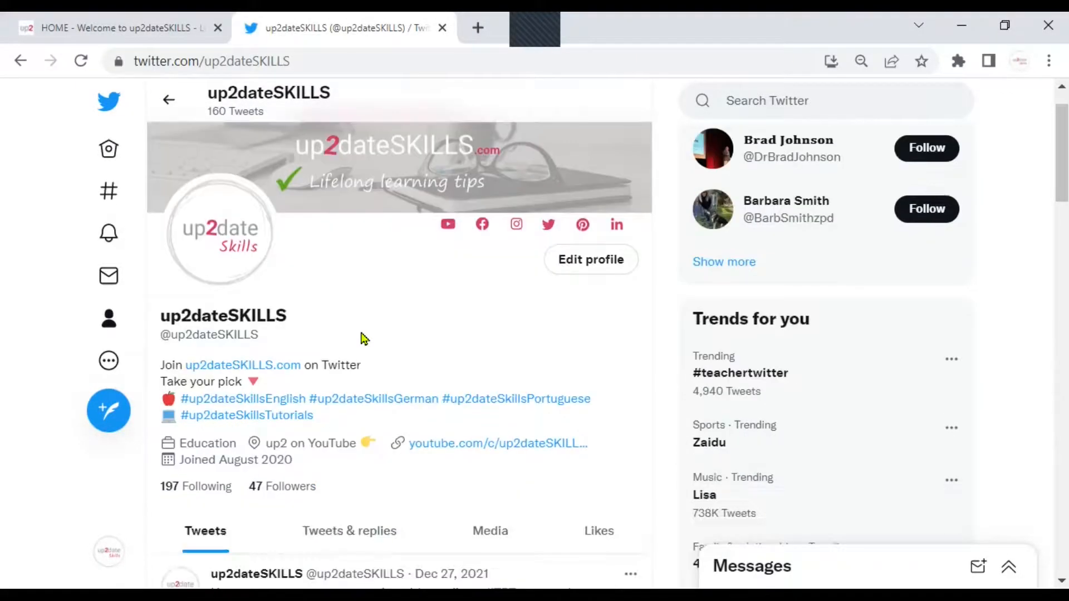
scroll(down, 3)
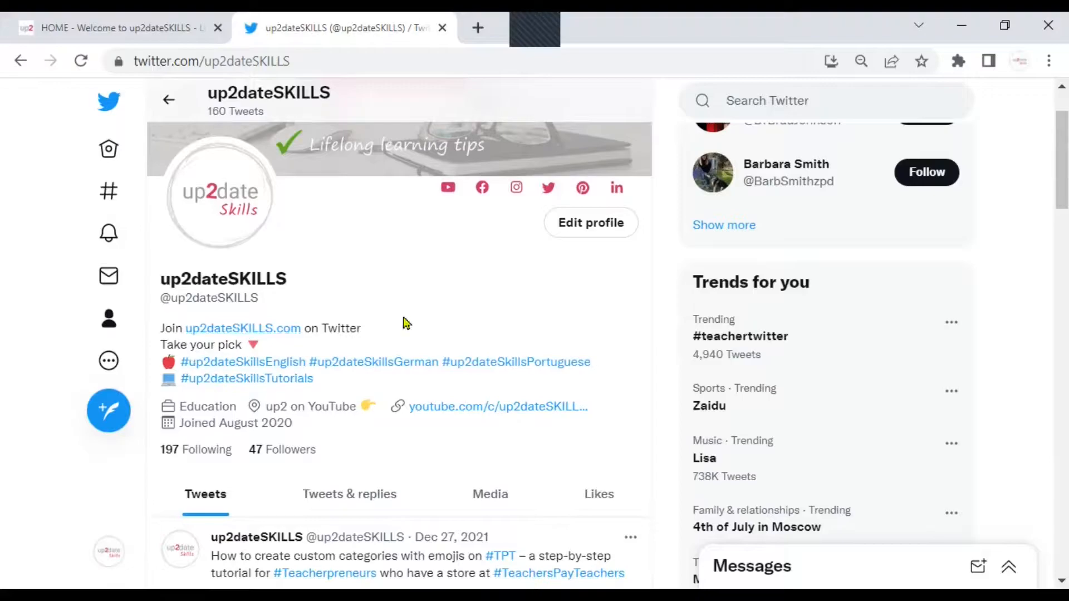
scroll(down, 3)
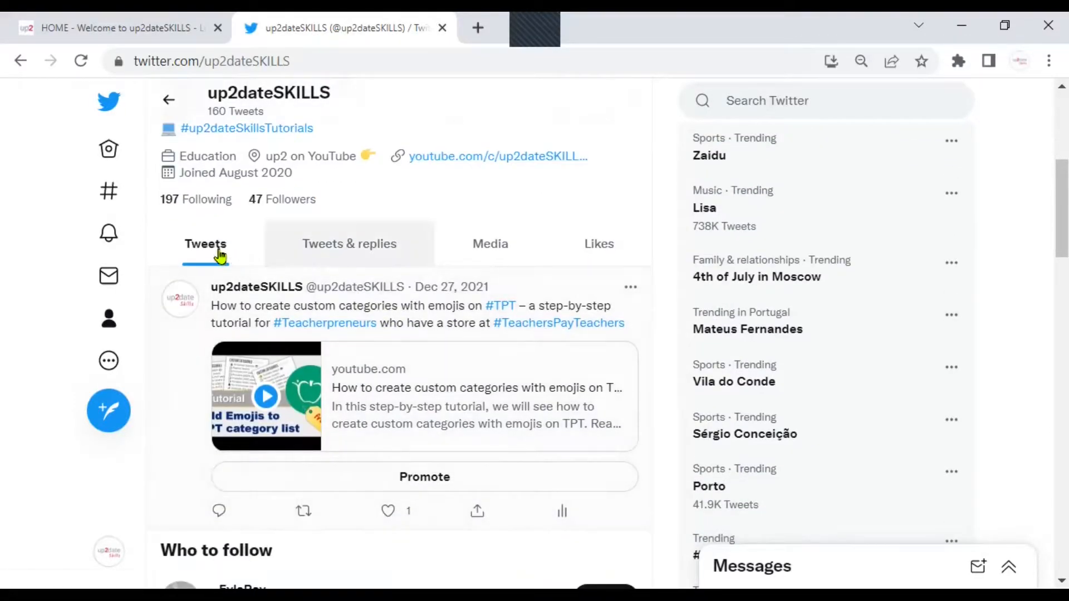
Step: View the profile's Tweets & replies, Media and Likes tabs in turn
click(348, 243)
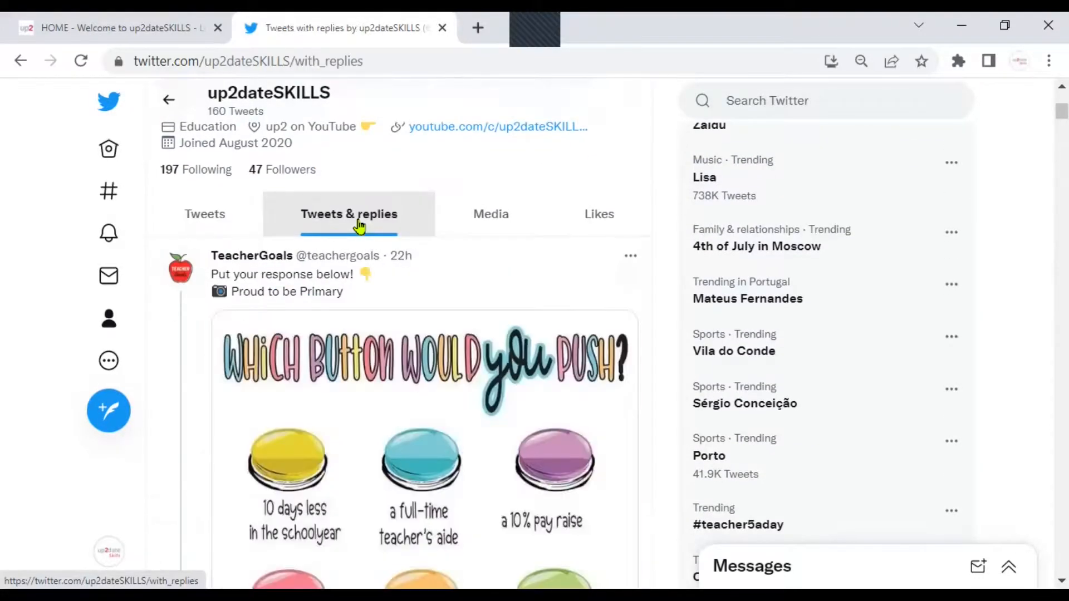
click(489, 215)
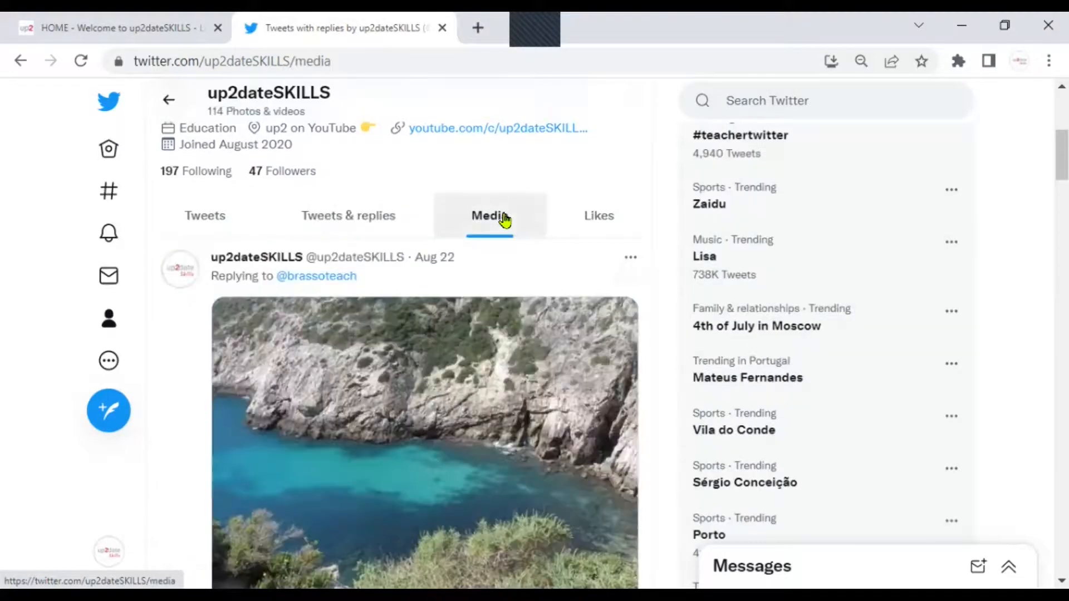
click(597, 216)
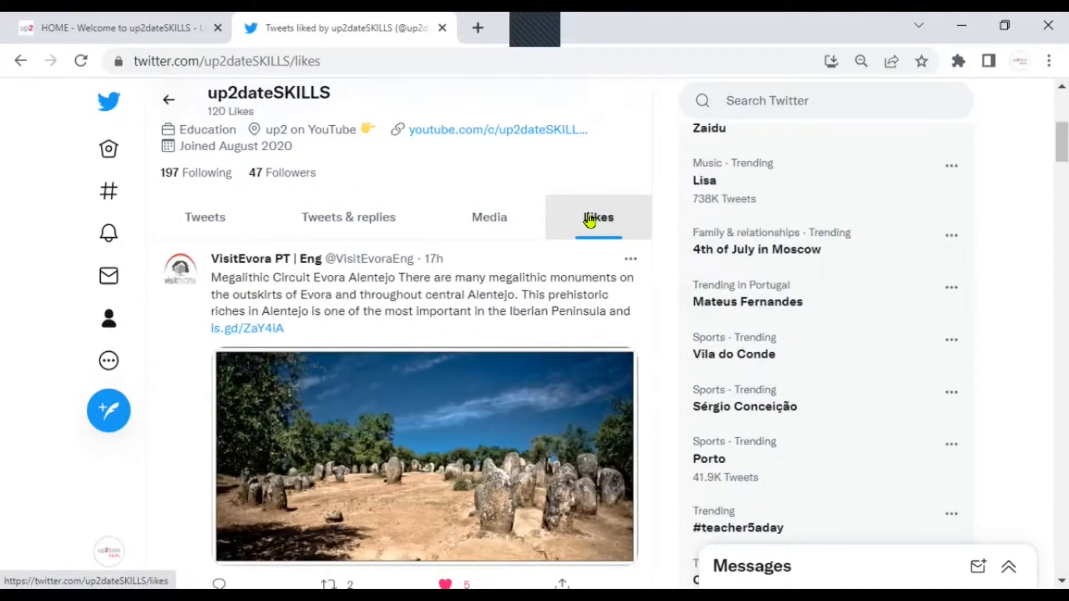
mouse_move(627, 228)
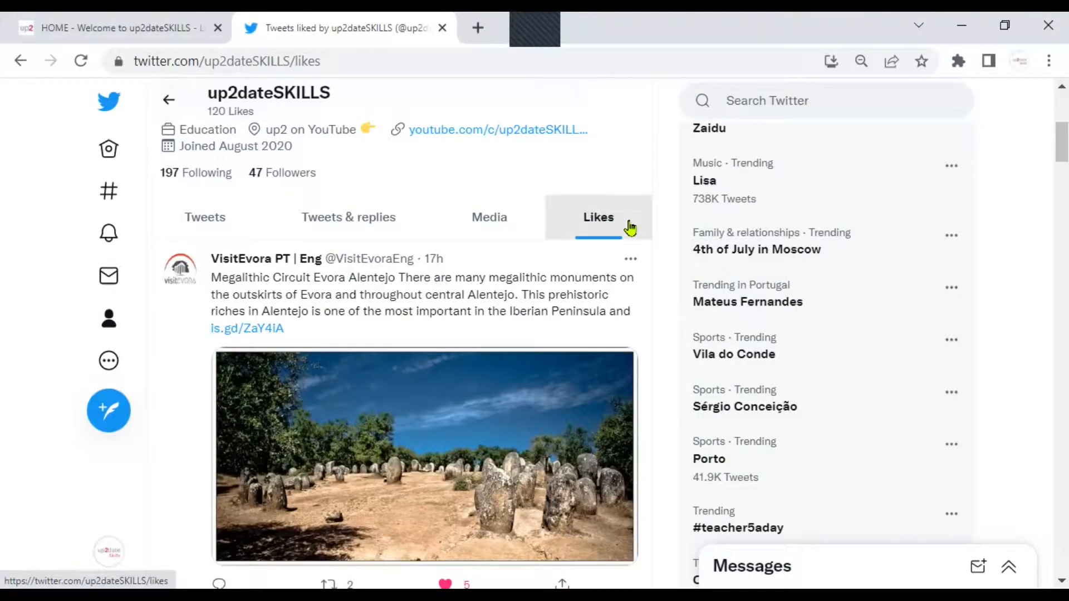
mouse_move(204, 216)
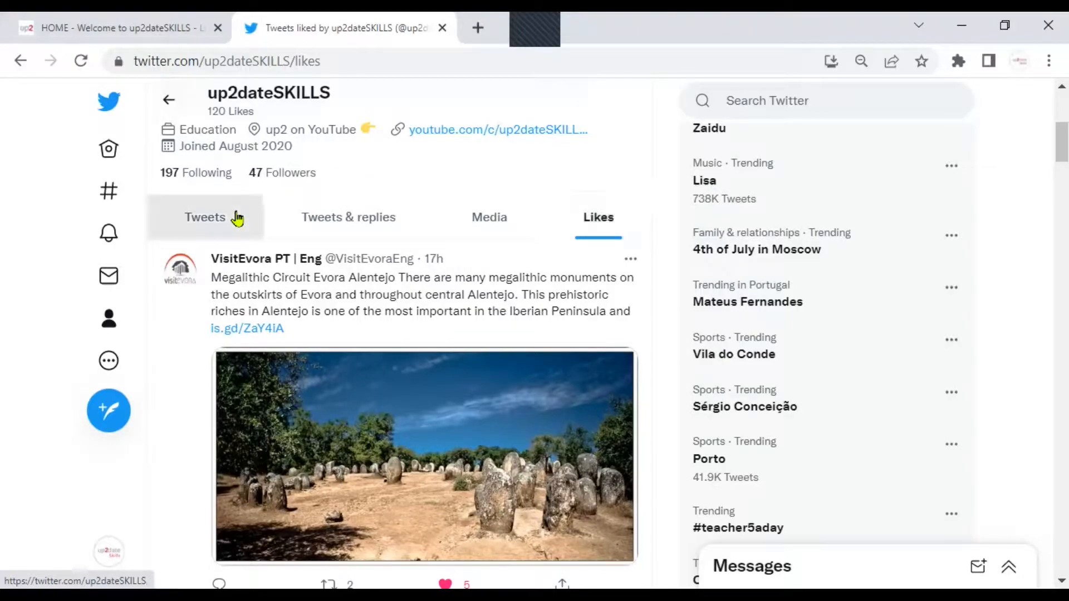
Step: Return to the profile's Tweets tab, topped by the pinned emoji-categories tweet
click(204, 217)
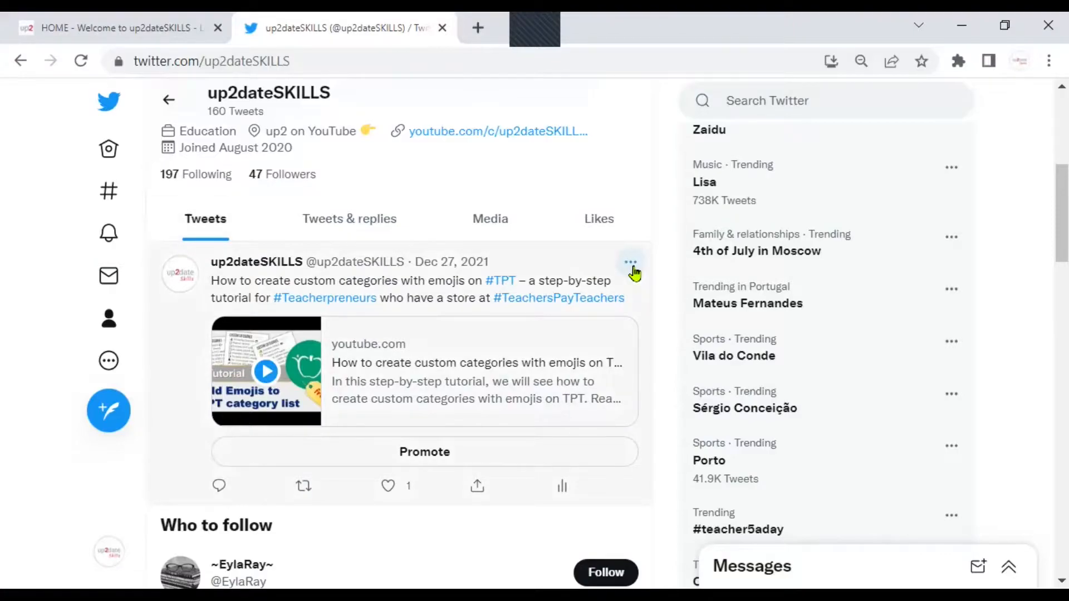
mouse_move(629, 261)
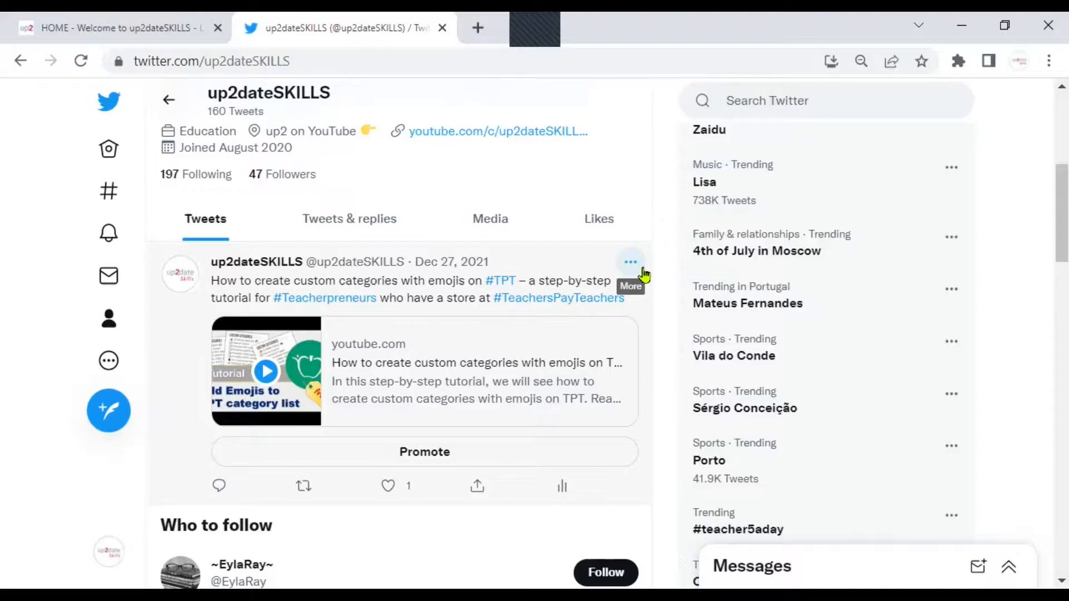
Step: Choose Delete from the Dec 27, 2021 emoji-categories tweet's More menu
click(629, 261)
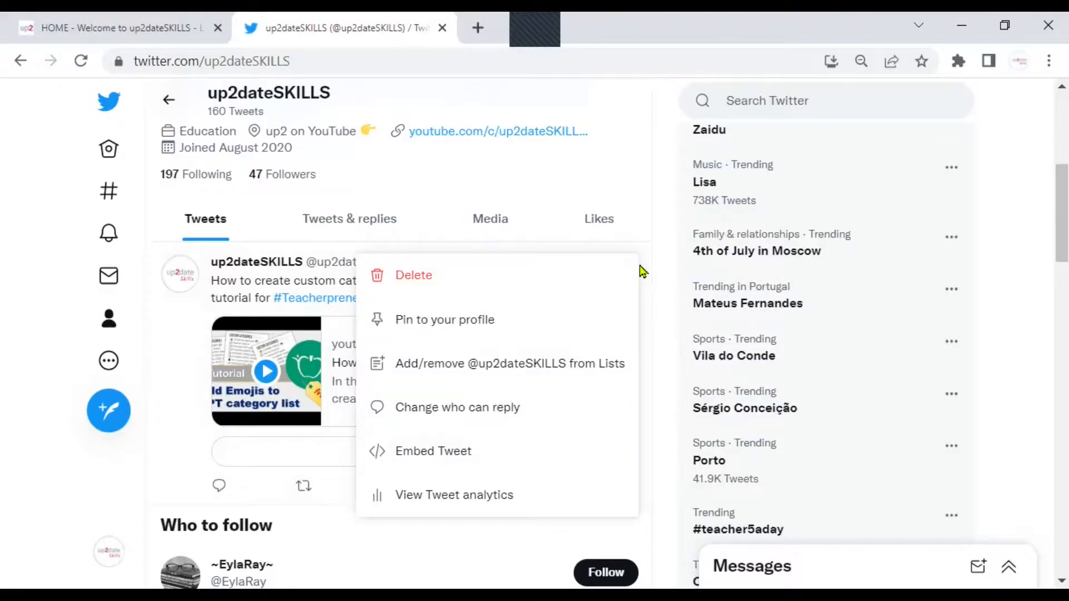
mouse_move(467, 271)
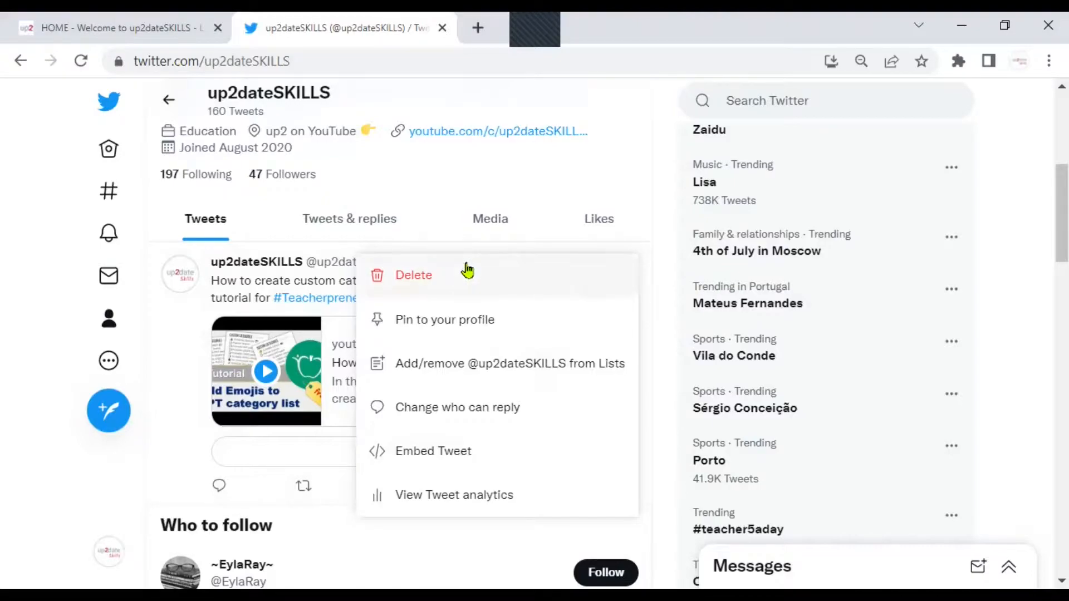
click(413, 274)
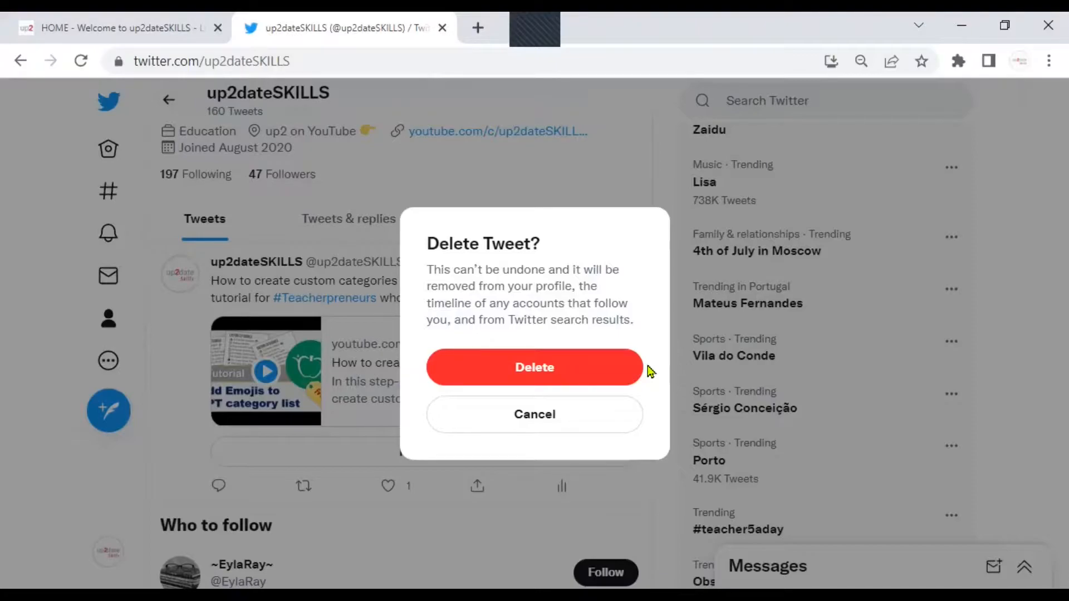
mouse_move(534, 266)
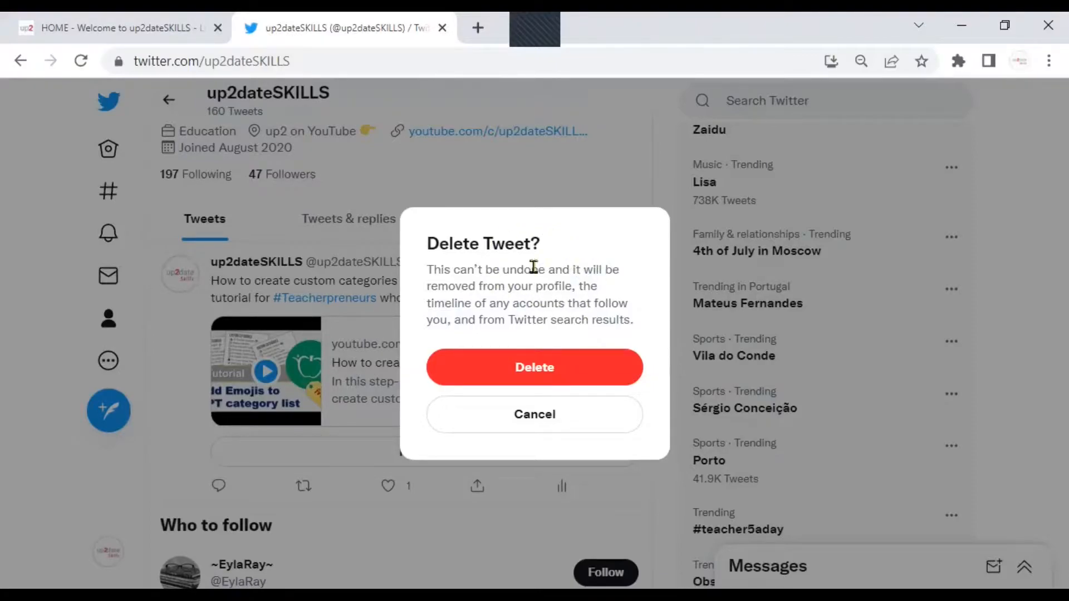
mouse_move(656, 373)
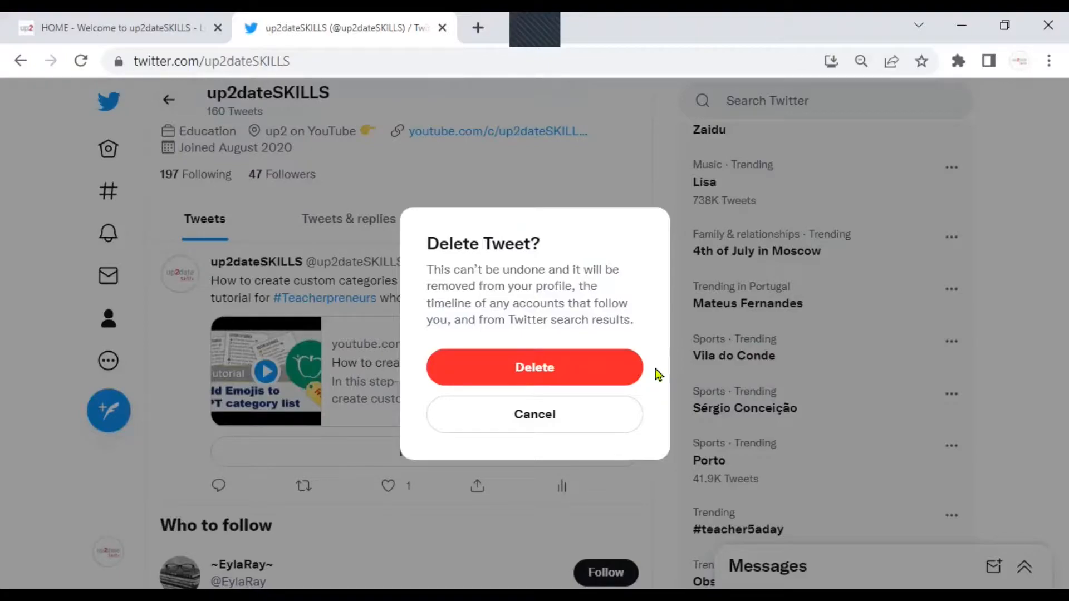
mouse_move(579, 367)
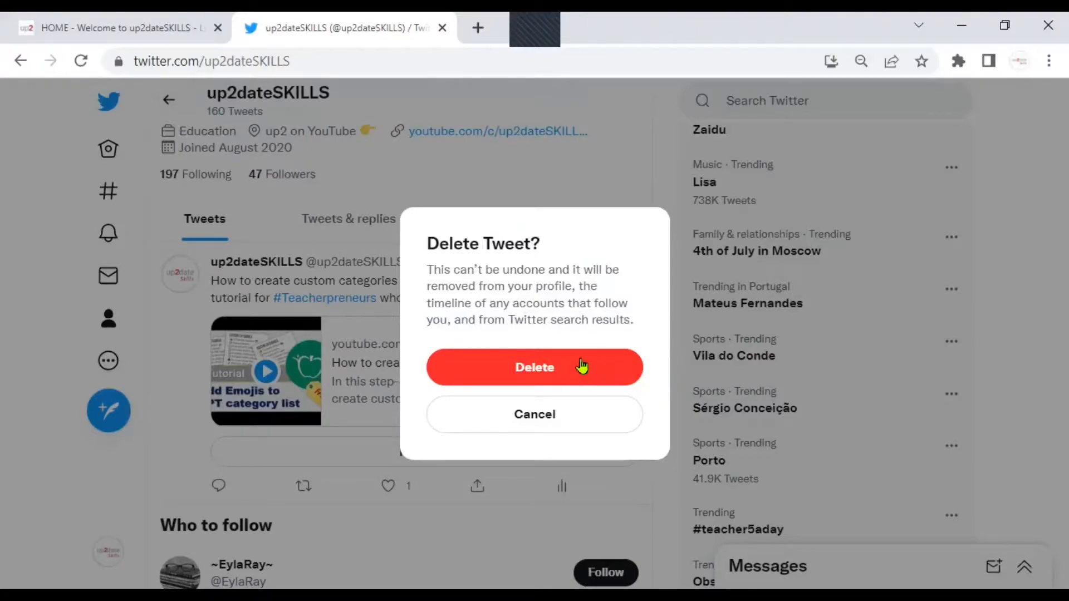
click(534, 367)
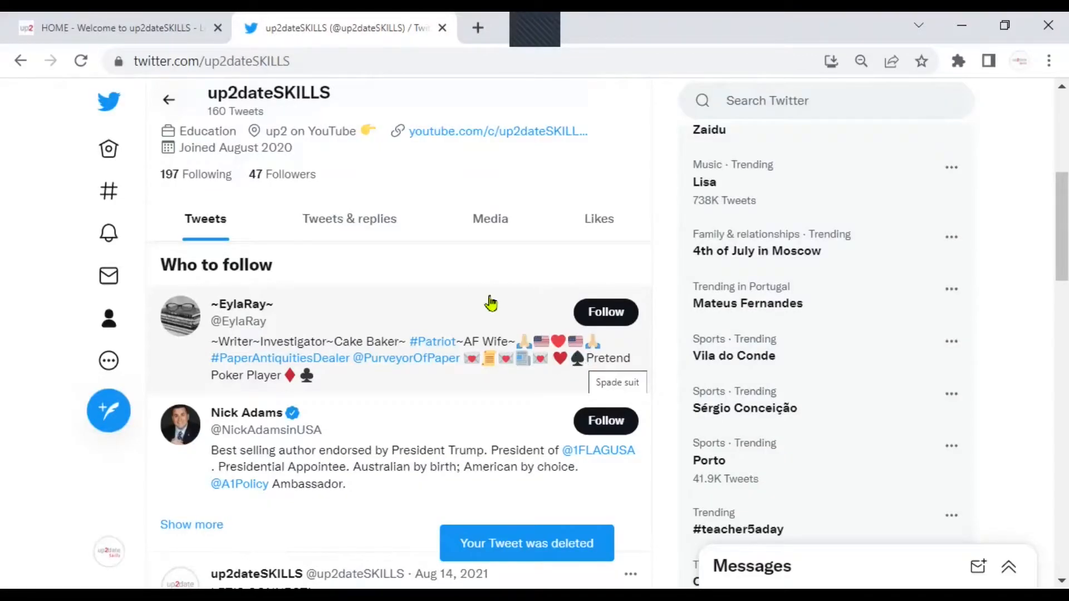
scroll(down, 3)
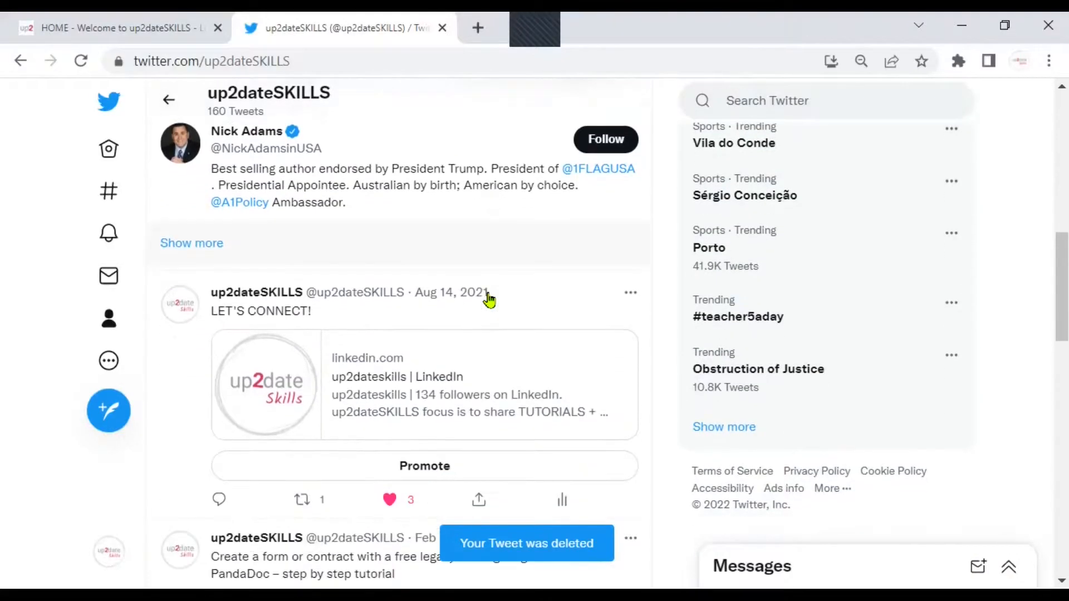
scroll(down, 3)
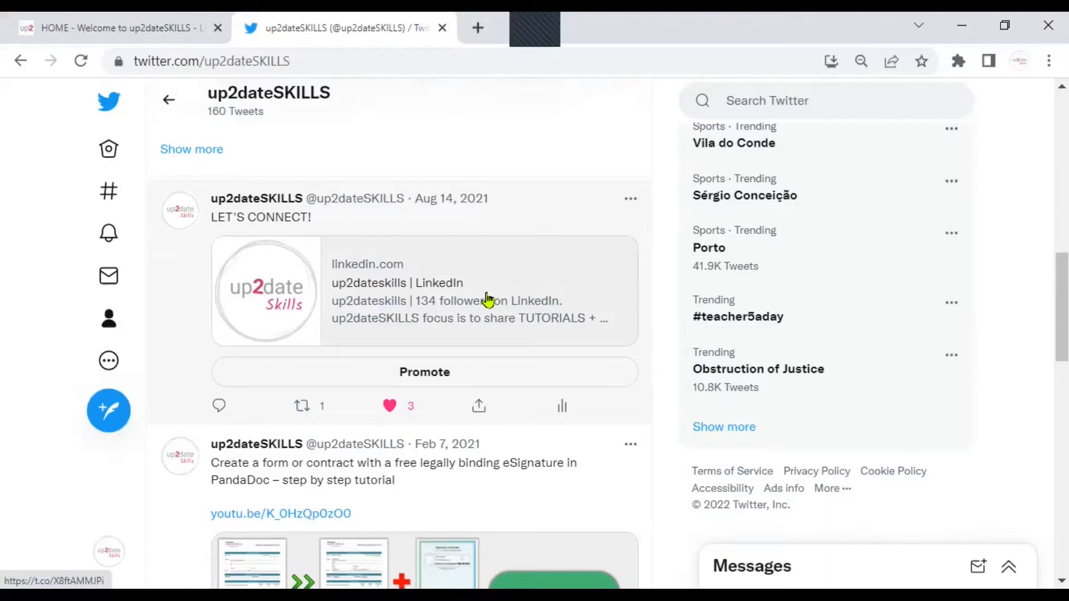
mouse_move(546, 298)
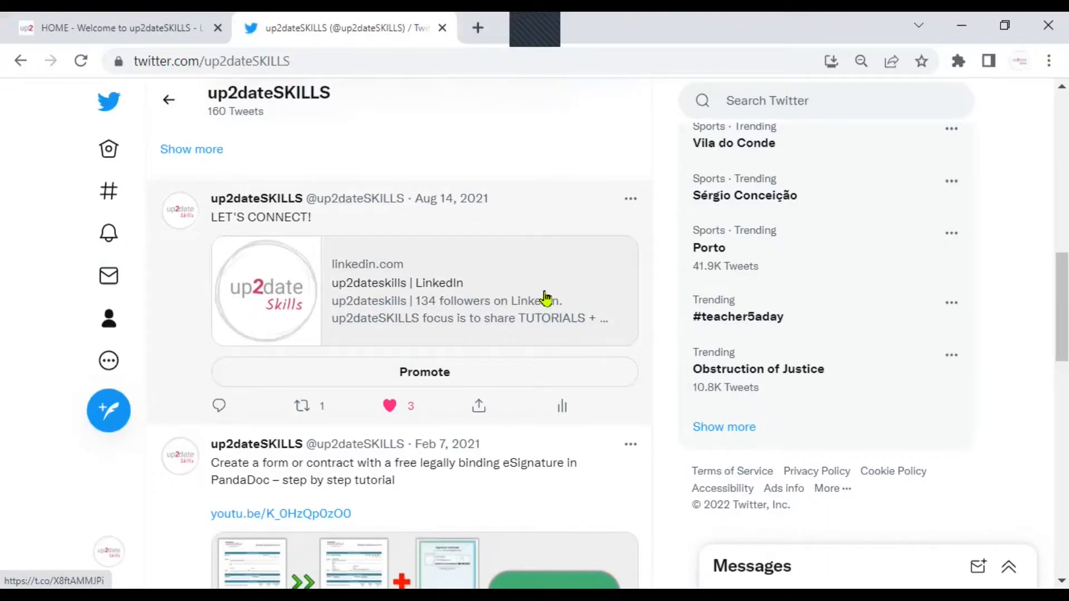
scroll(down, 3)
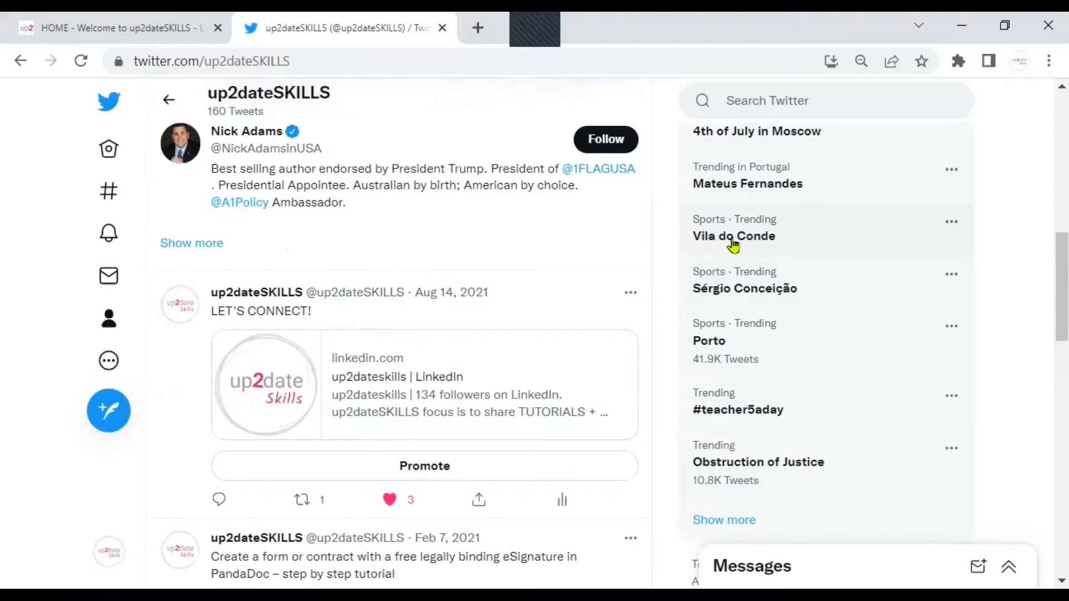
Step: Open the Porto trend results and scroll to the Abdul-Aziz Yakubu first-half tweet
click(709, 341)
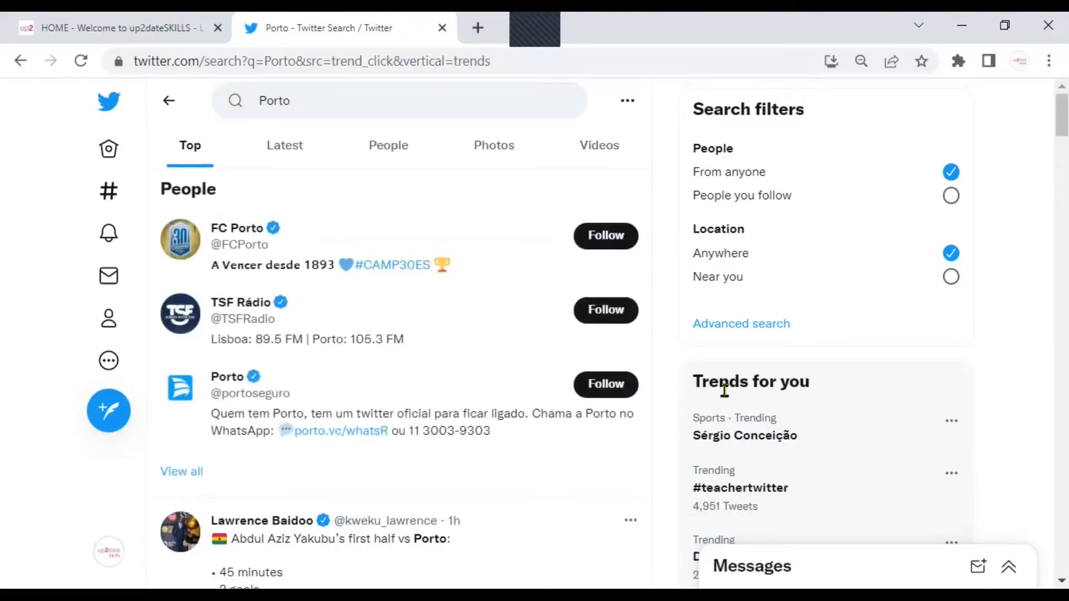
scroll(down, 3)
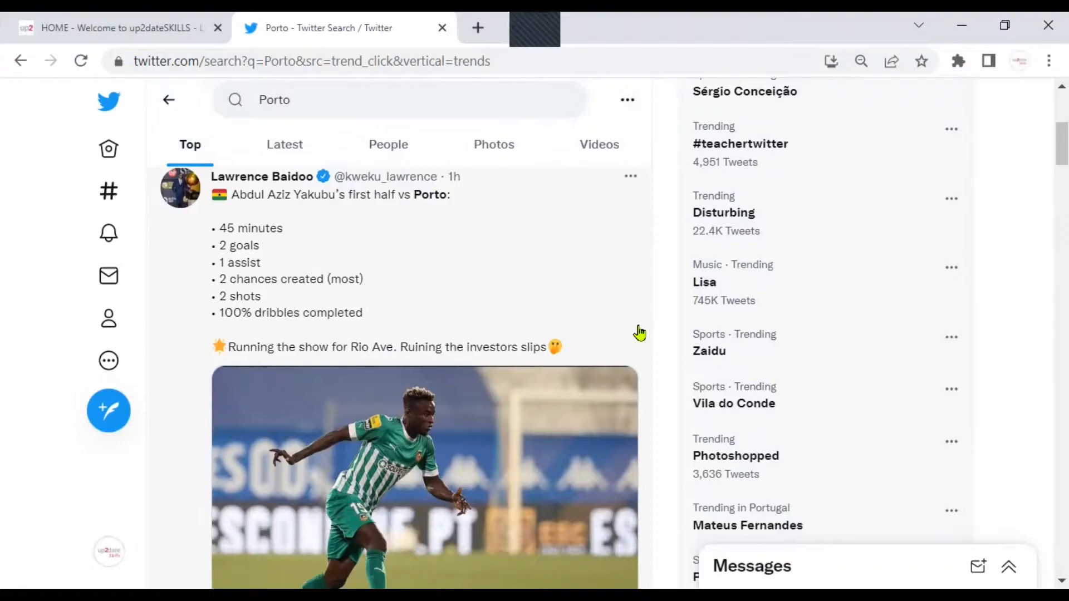
scroll(down, 3)
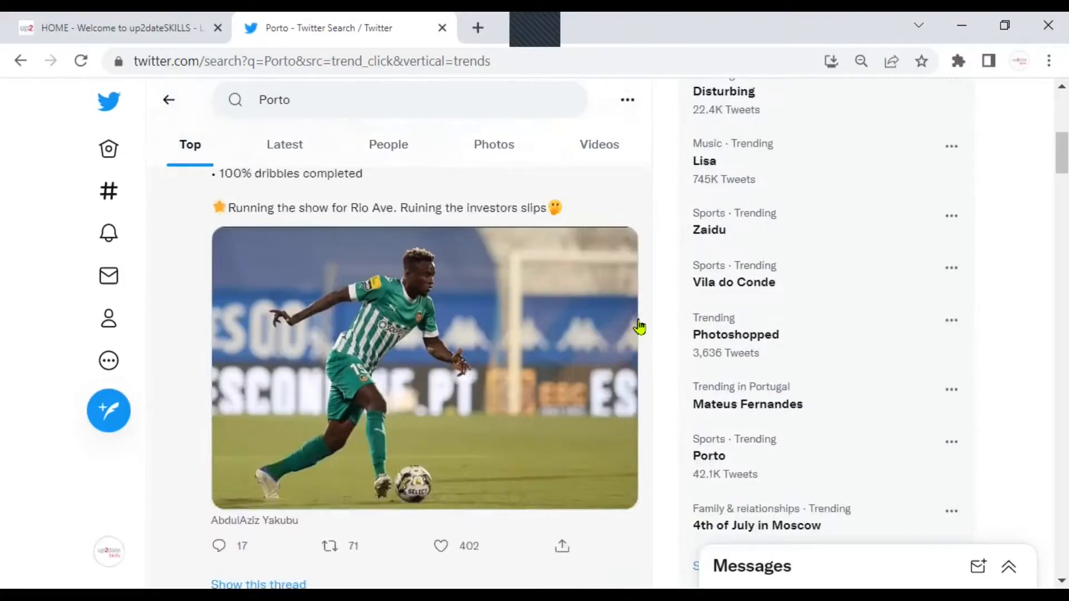
scroll(down, 3)
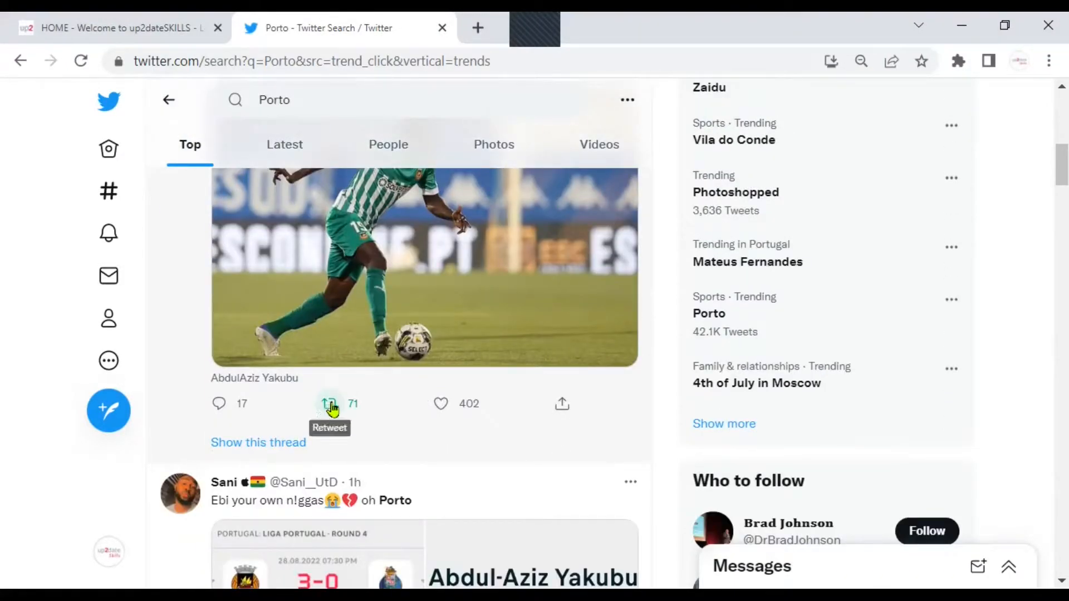
Step: Open the Retweet / Quote Tweet menu under the Abdul Aziz Yakubu stats tweet
click(329, 403)
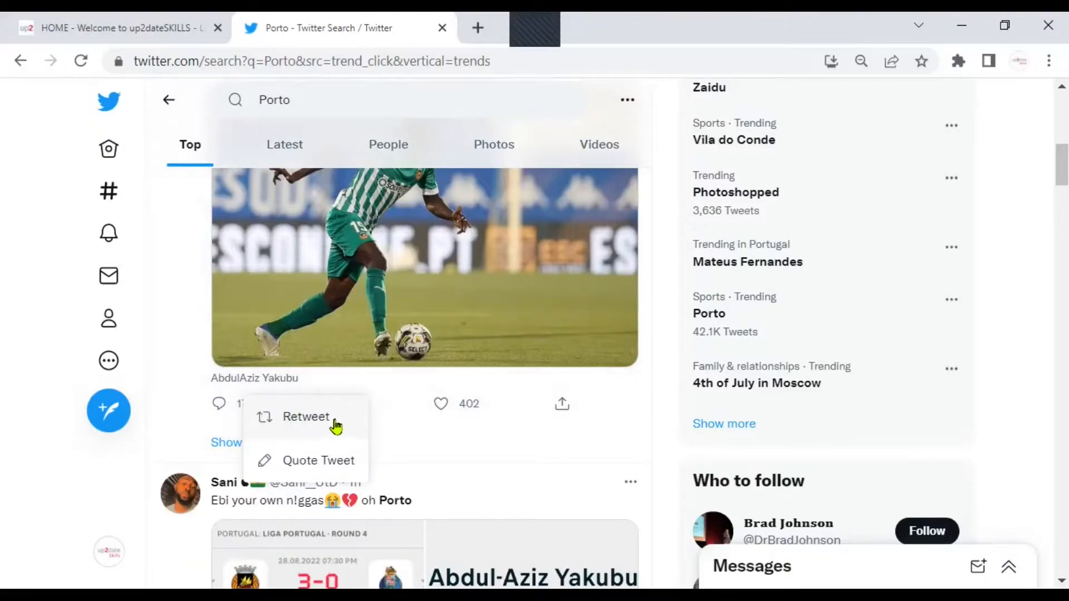
mouse_move(360, 481)
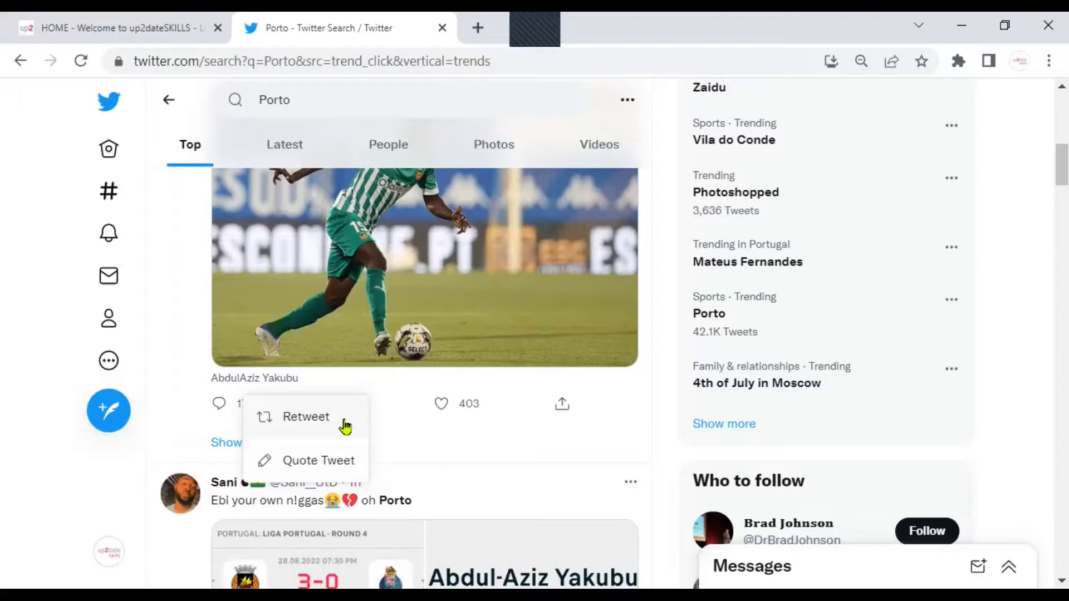
mouse_move(359, 477)
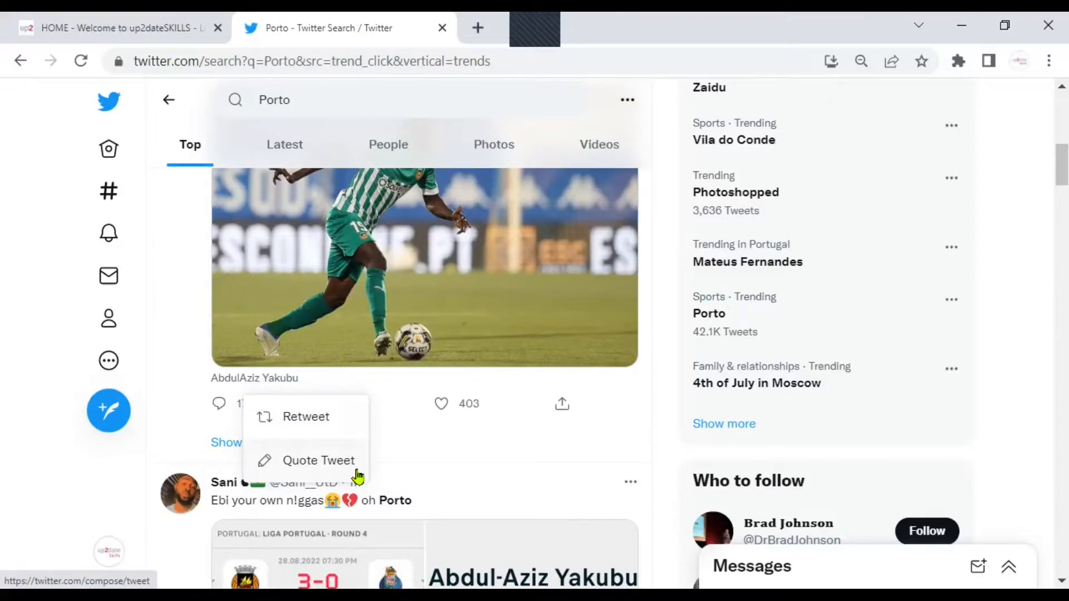
mouse_move(353, 468)
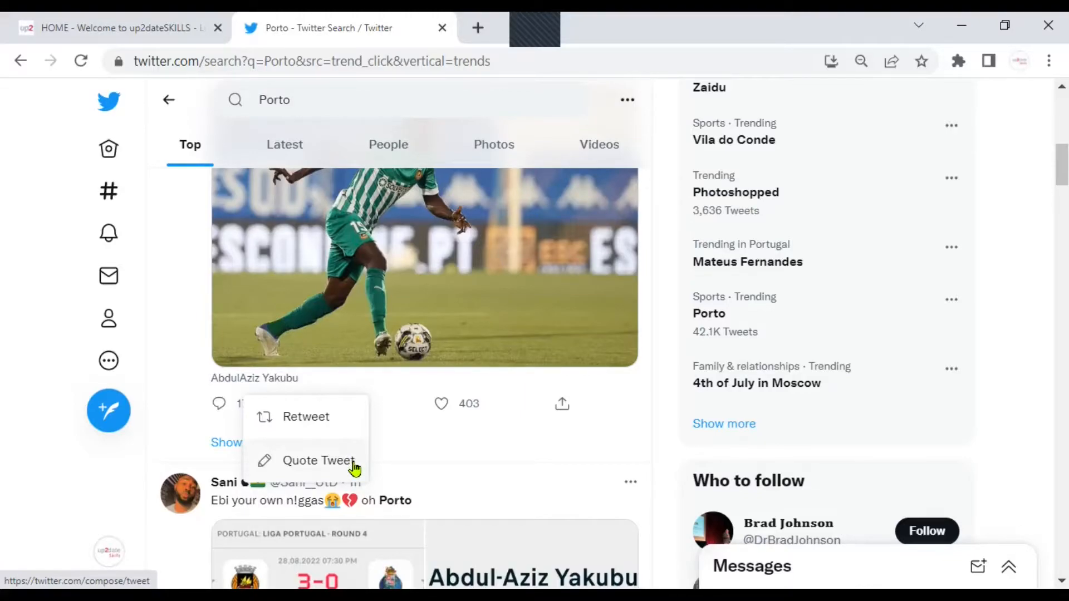
mouse_move(318, 460)
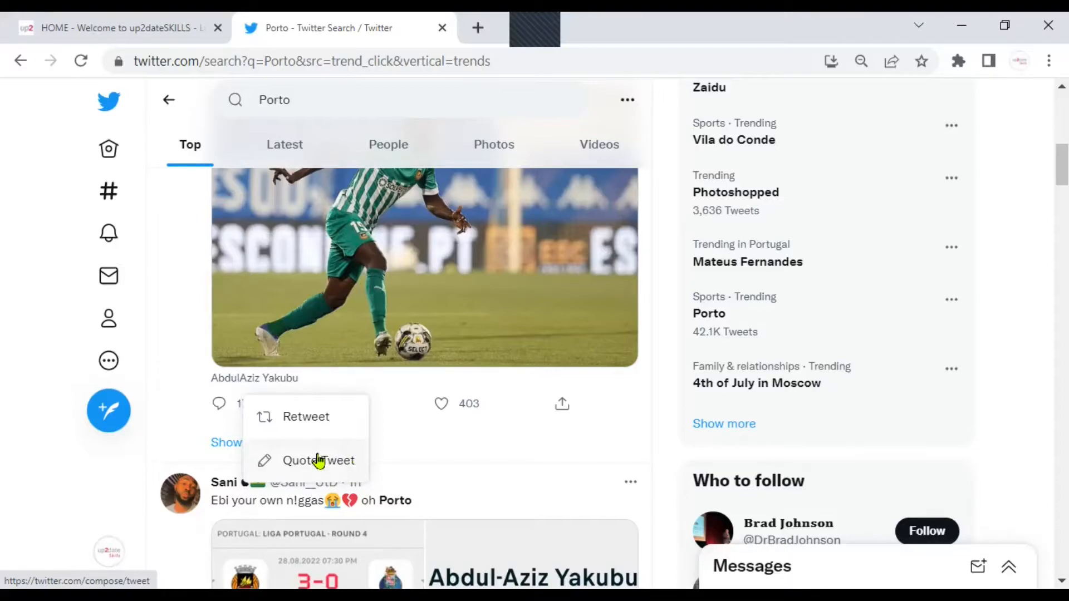
Step: Post a quote tweet of the Yakubu stats tweet with the comment 'Today'
click(318, 460)
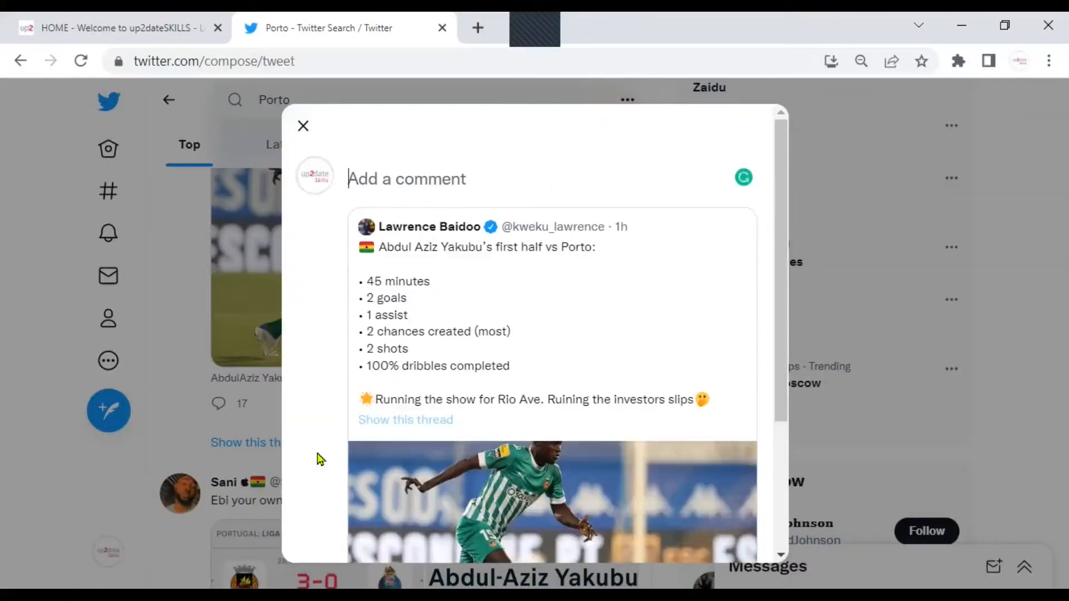
mouse_move(375, 151)
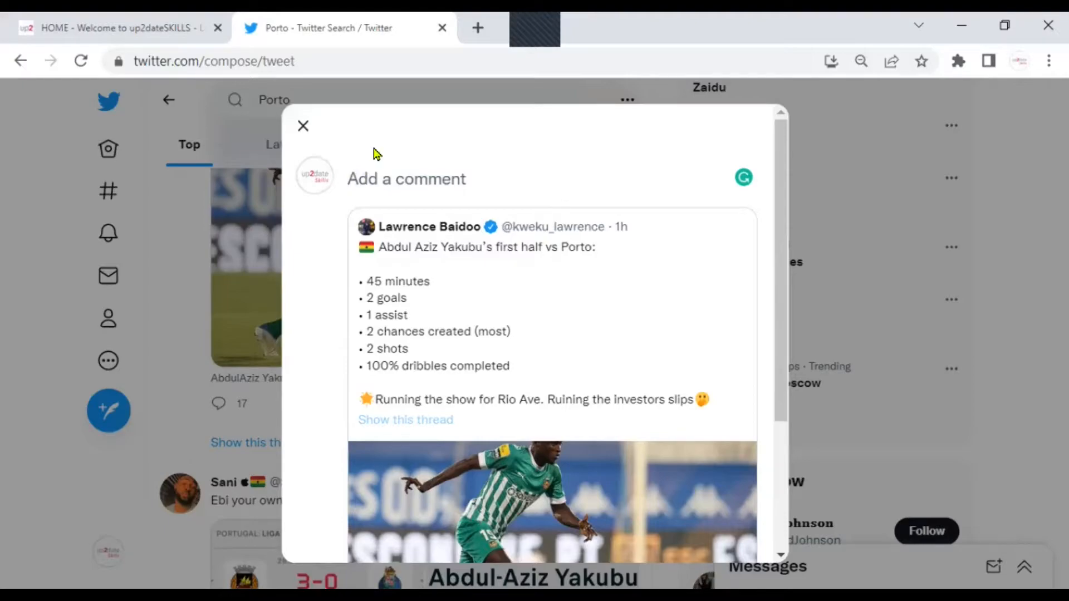
text(Today)
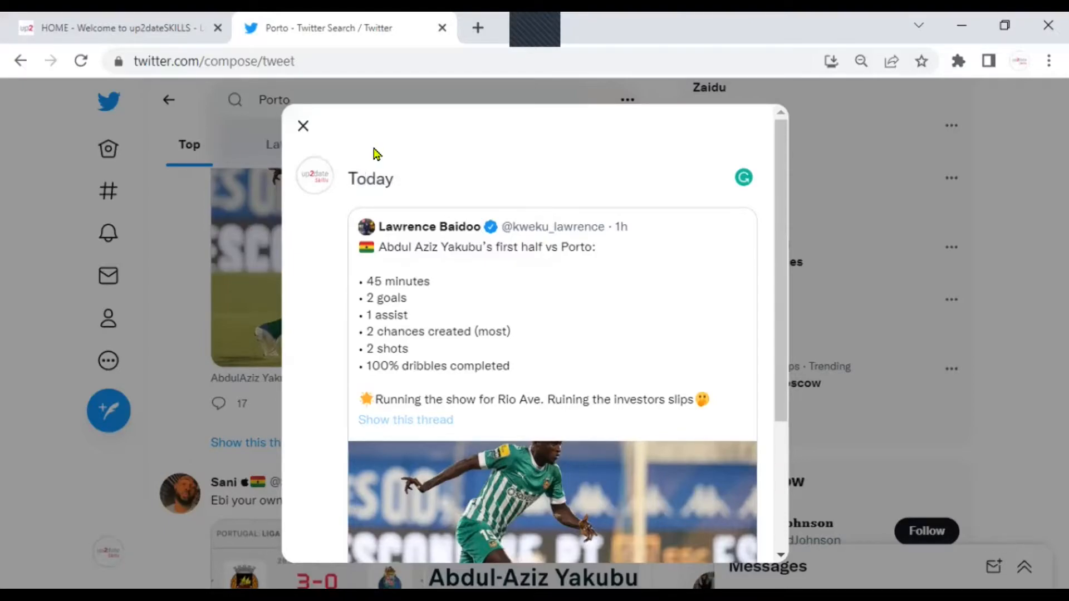
mouse_move(641, 246)
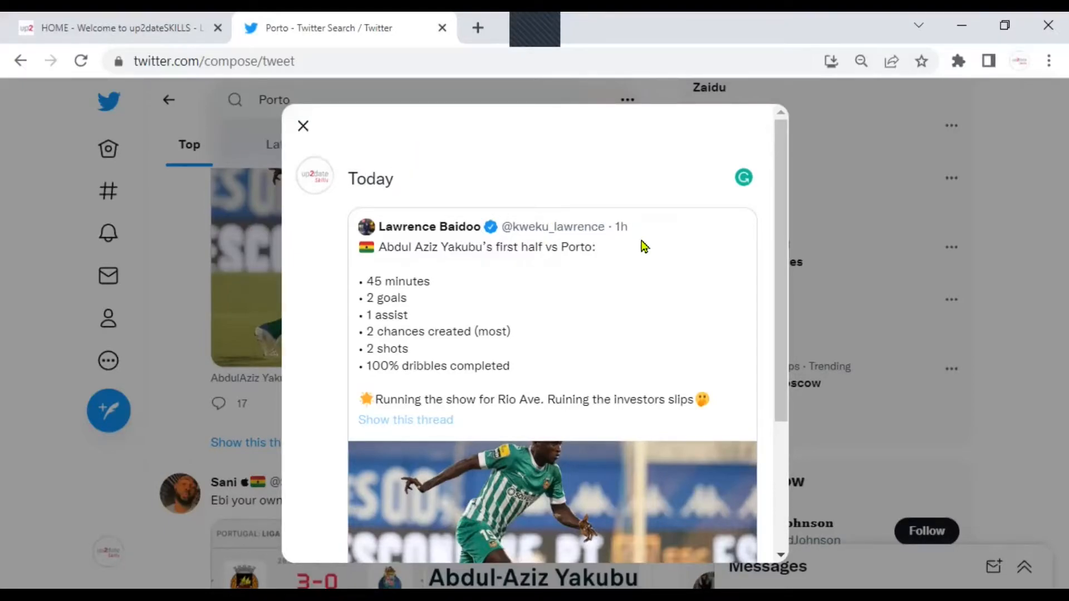
scroll(down, 3)
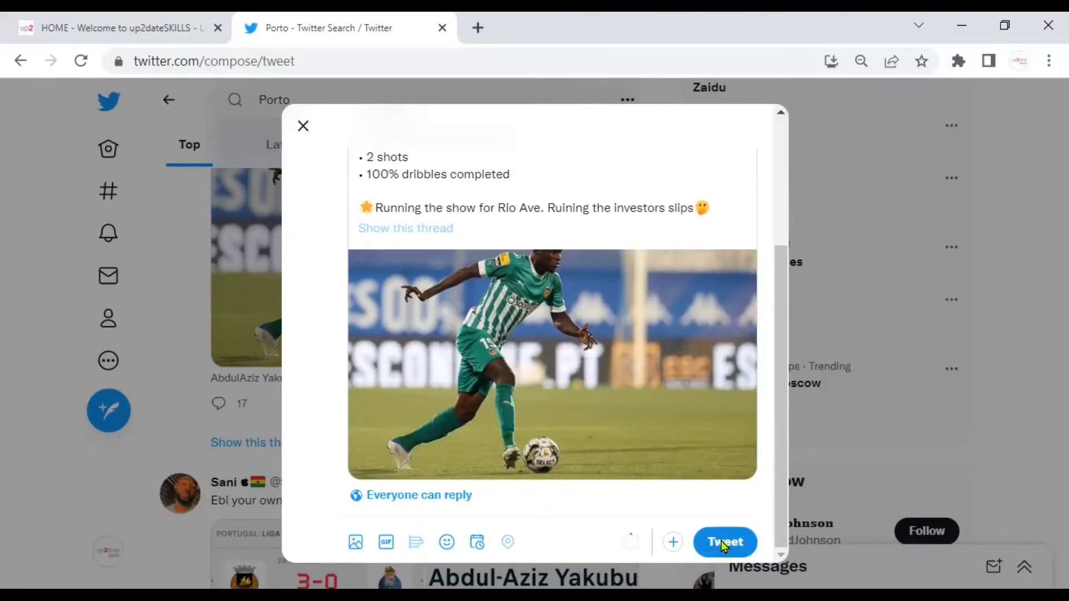
click(725, 541)
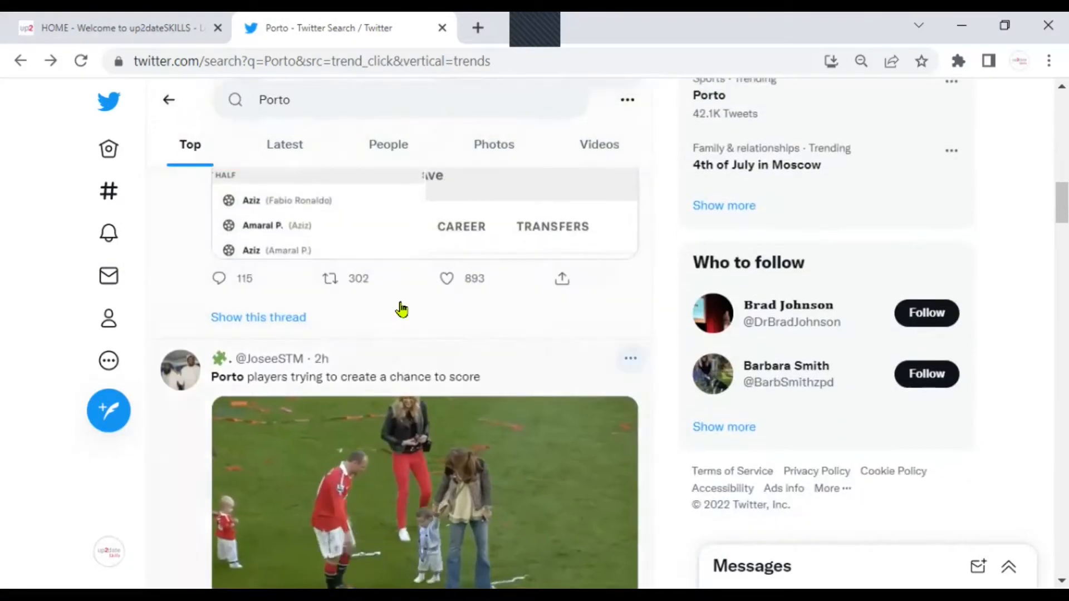
Step: Retweet the Rio Ave 3-0 FC Porto score card tweet without a comment
click(330, 279)
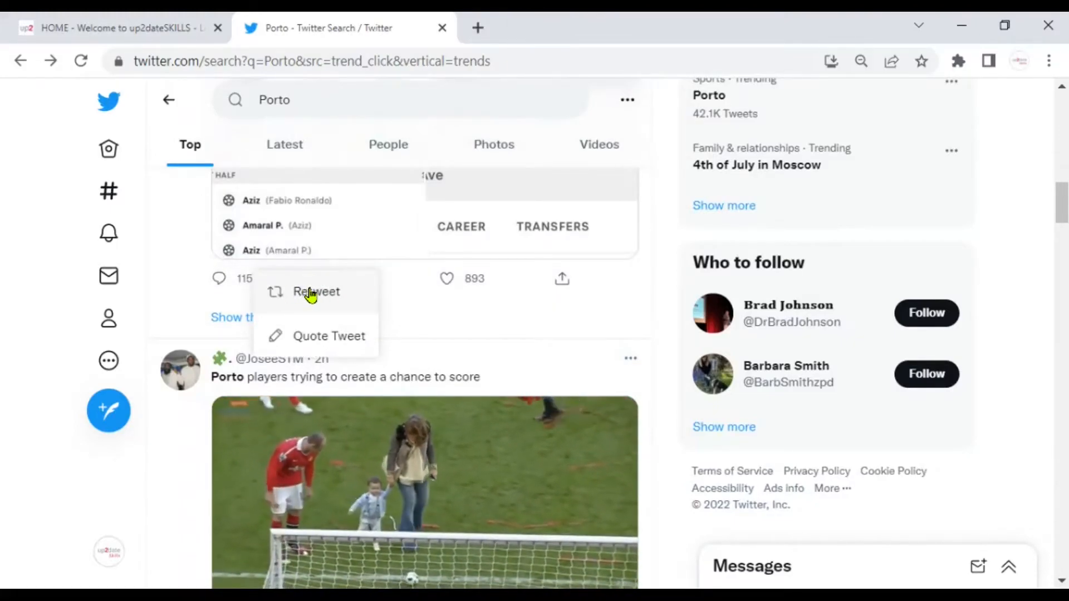
click(315, 292)
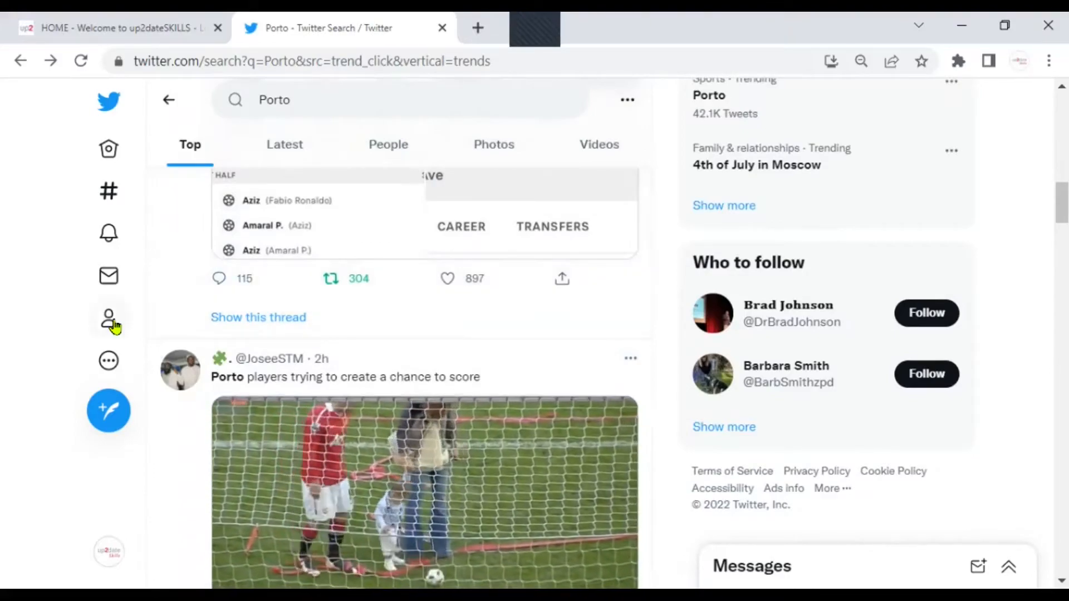
Step: Go to the up2dateSKILLS profile and scroll to the new 'Today' quote tweet
click(109, 316)
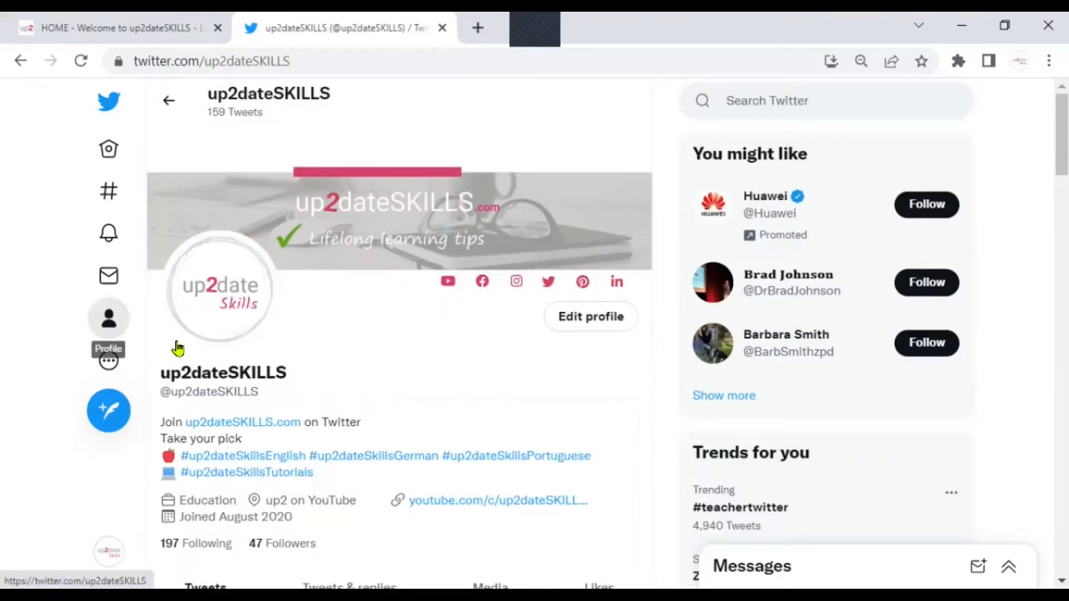
scroll(down, 3)
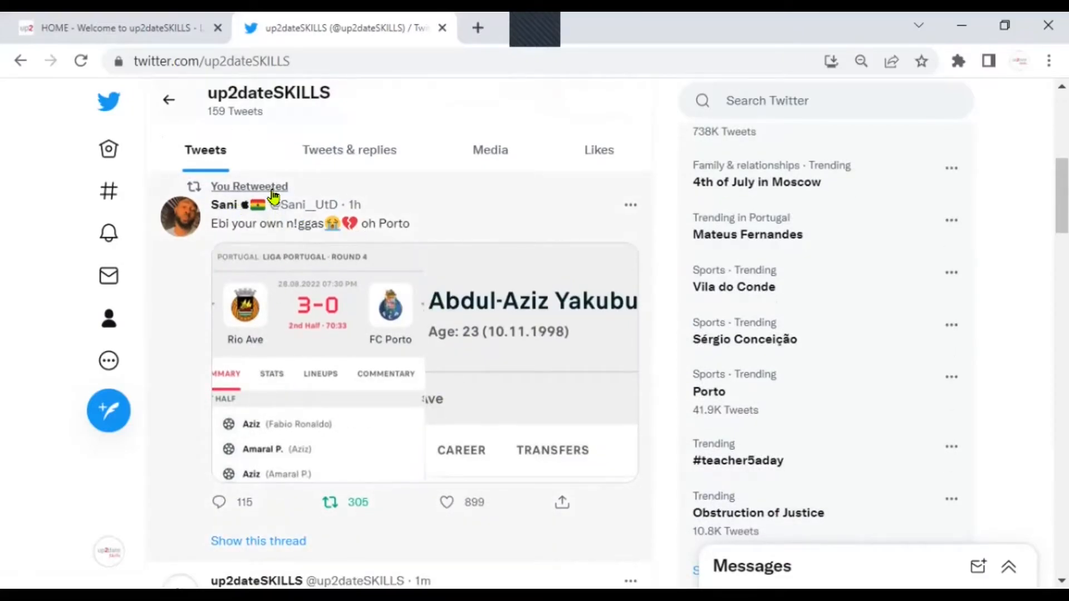
scroll(down, 3)
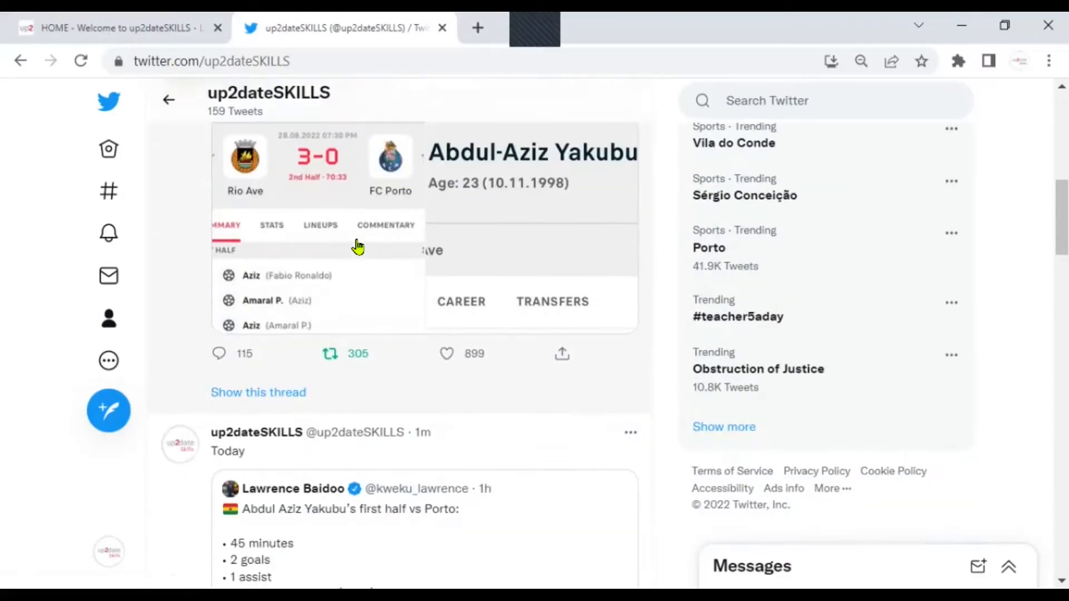
scroll(down, 3)
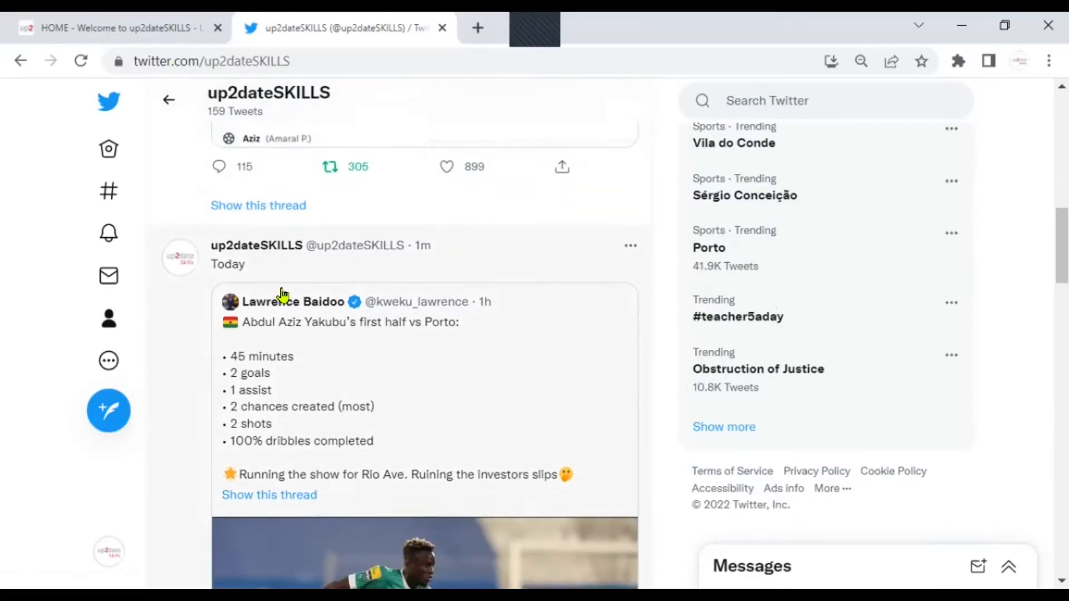
scroll(up, 3)
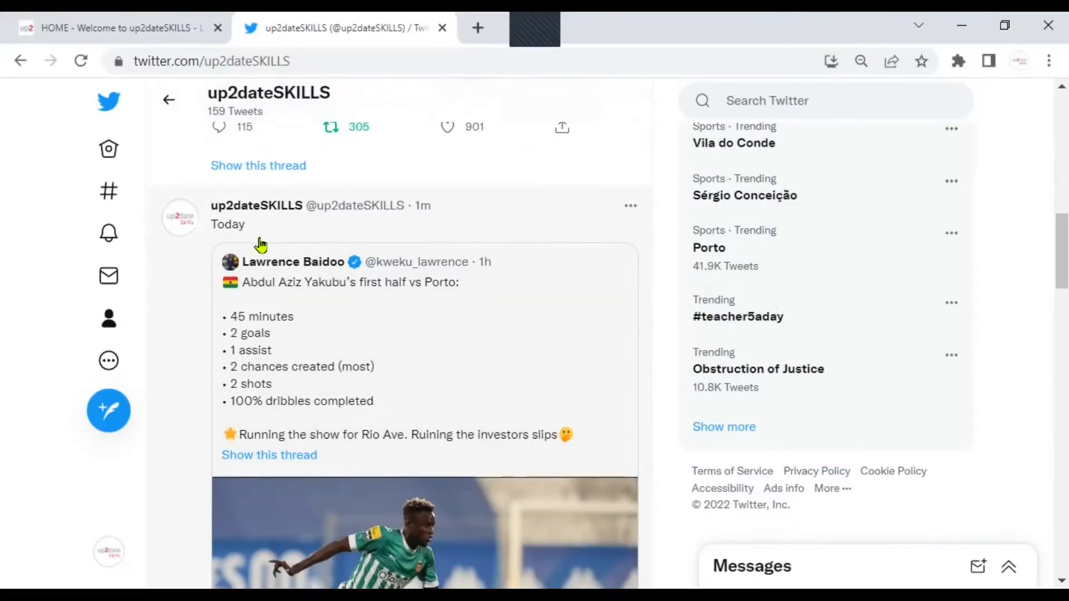
mouse_move(242, 241)
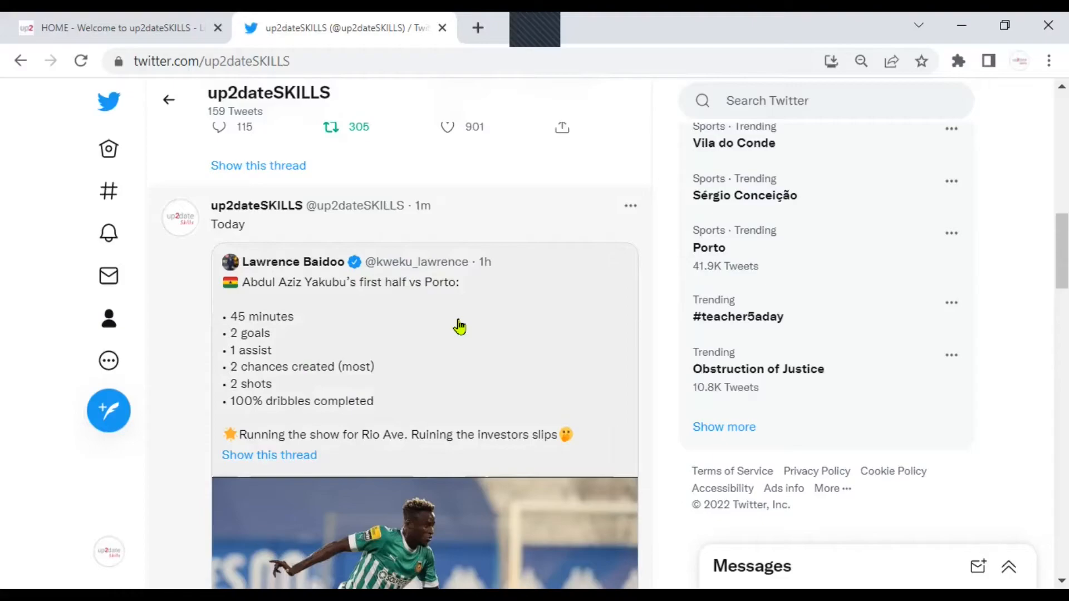
mouse_move(550, 279)
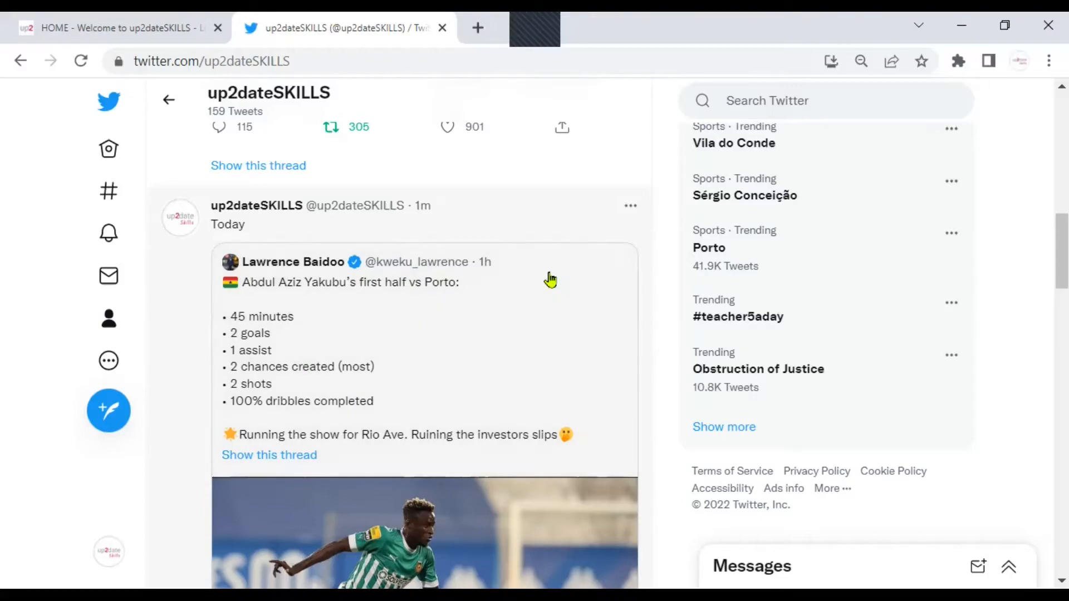
mouse_move(621, 225)
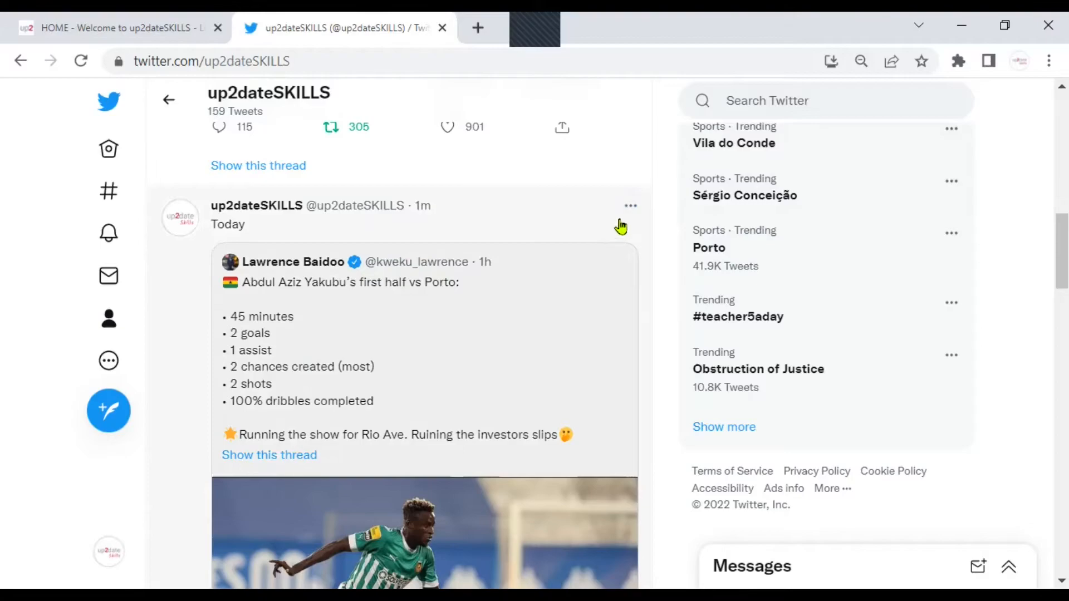
mouse_move(629, 205)
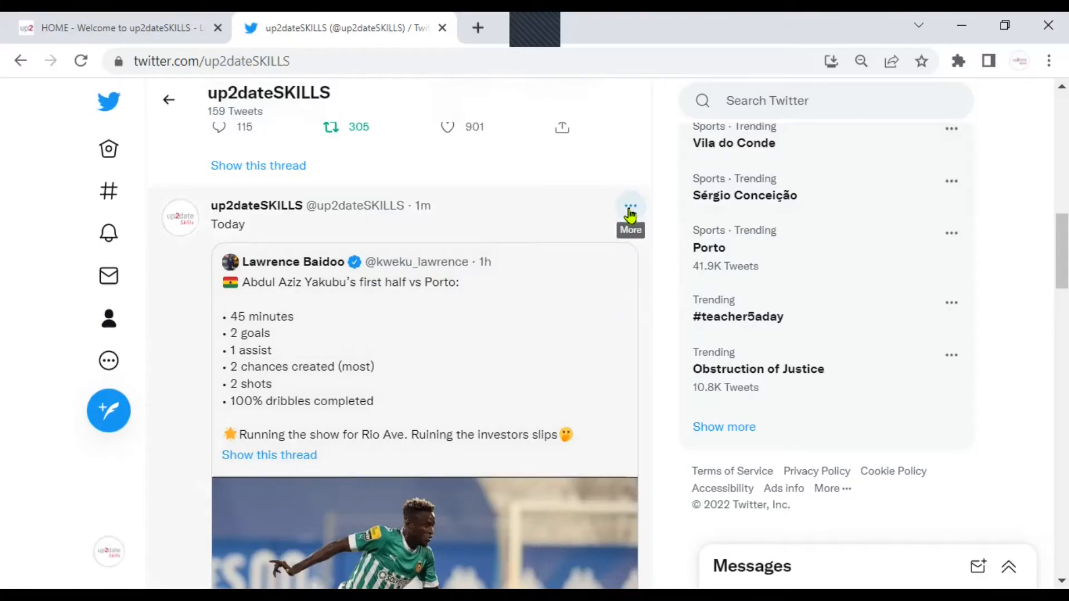
Step: Delete the 'Today' quote tweet via its More menu and confirm the deletion
click(628, 208)
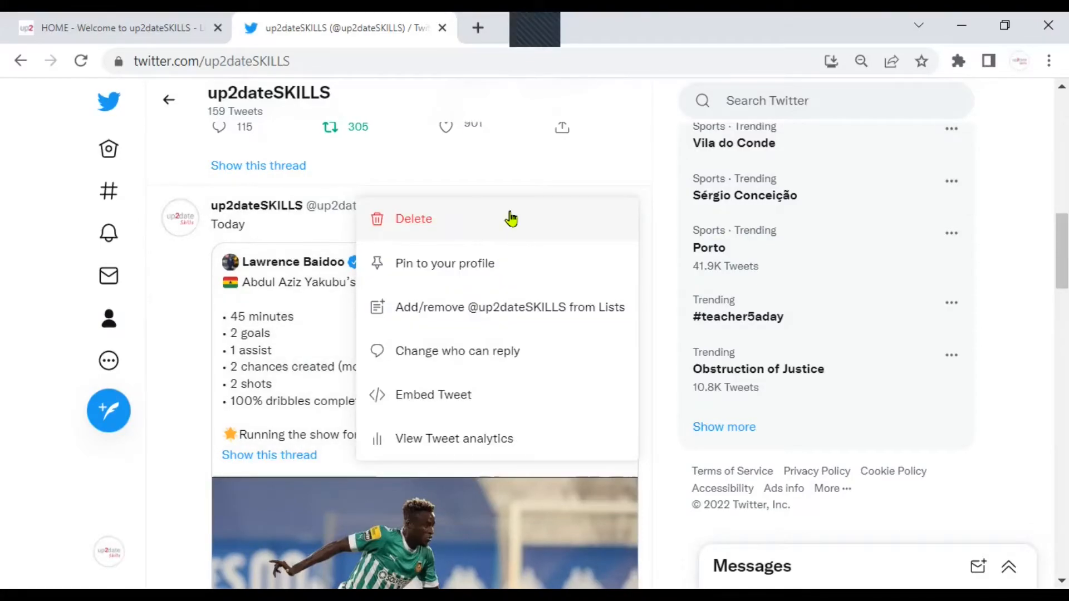
click(413, 218)
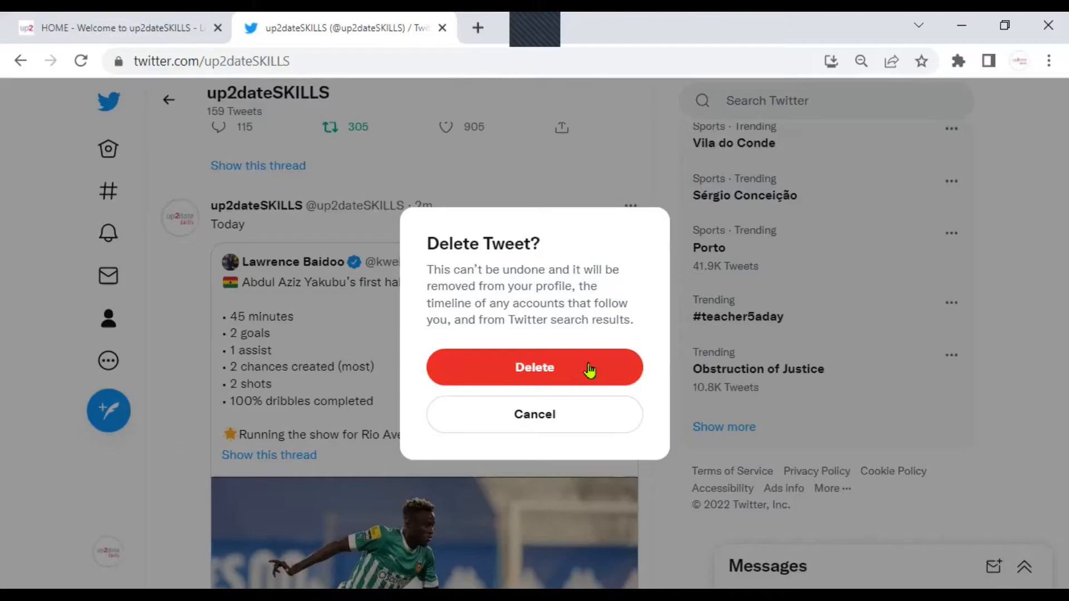
click(534, 367)
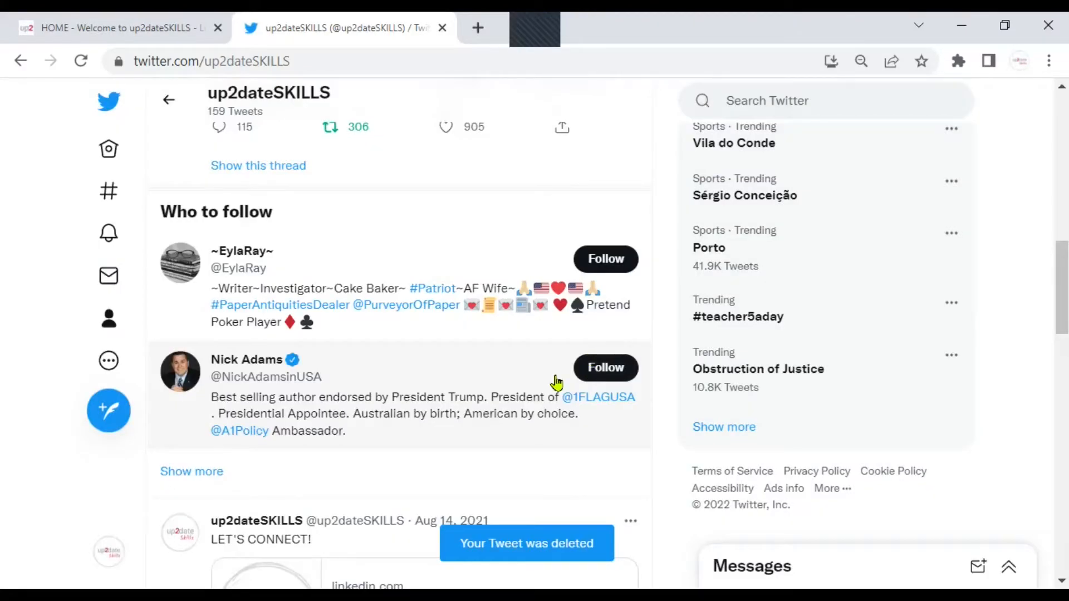
scroll(up, 3)
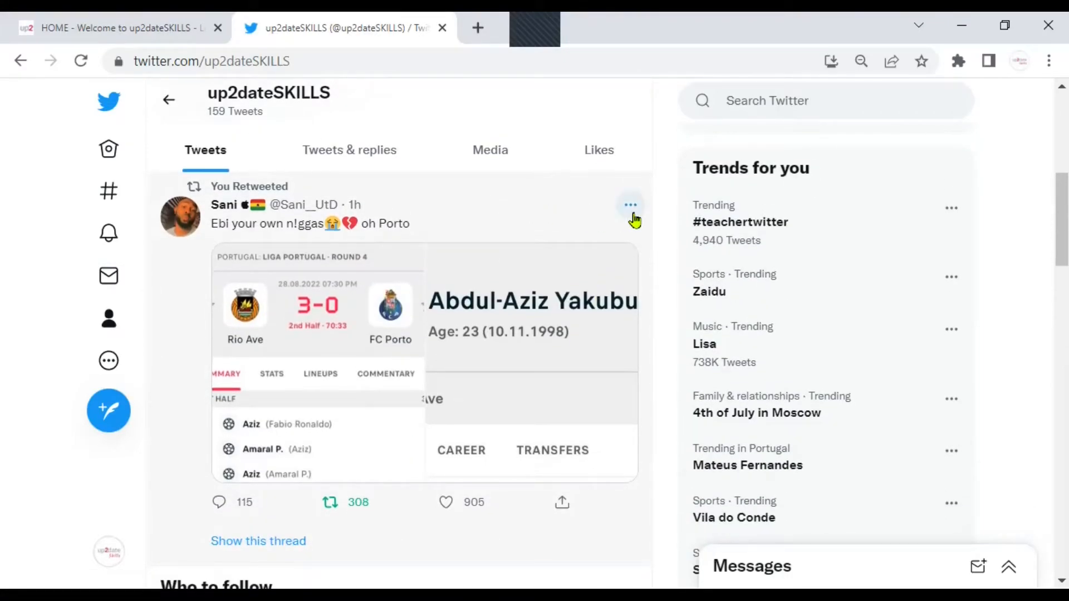
mouse_move(629, 204)
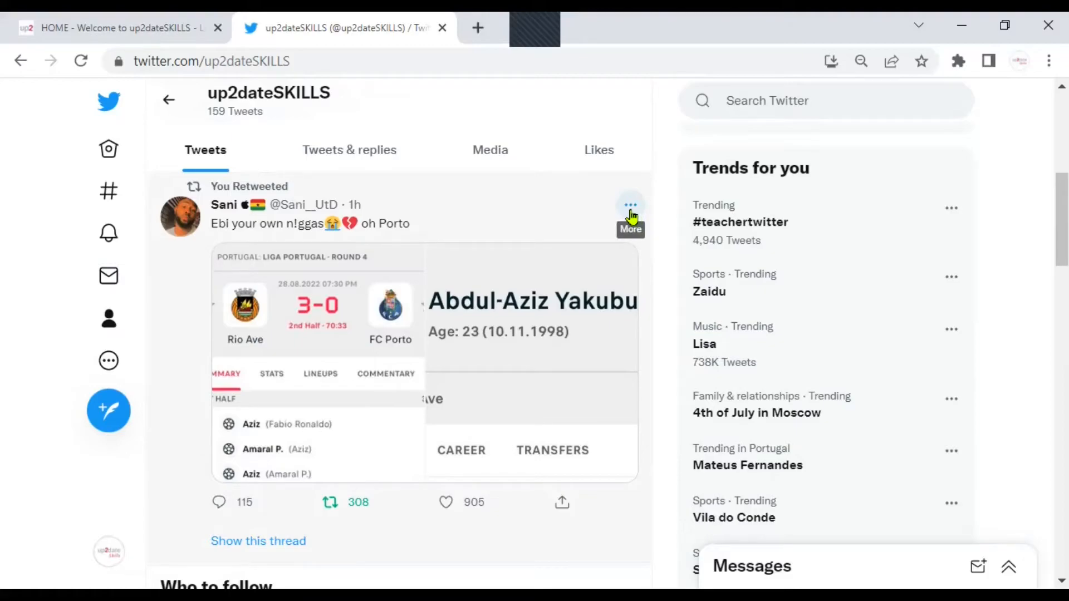
click(629, 204)
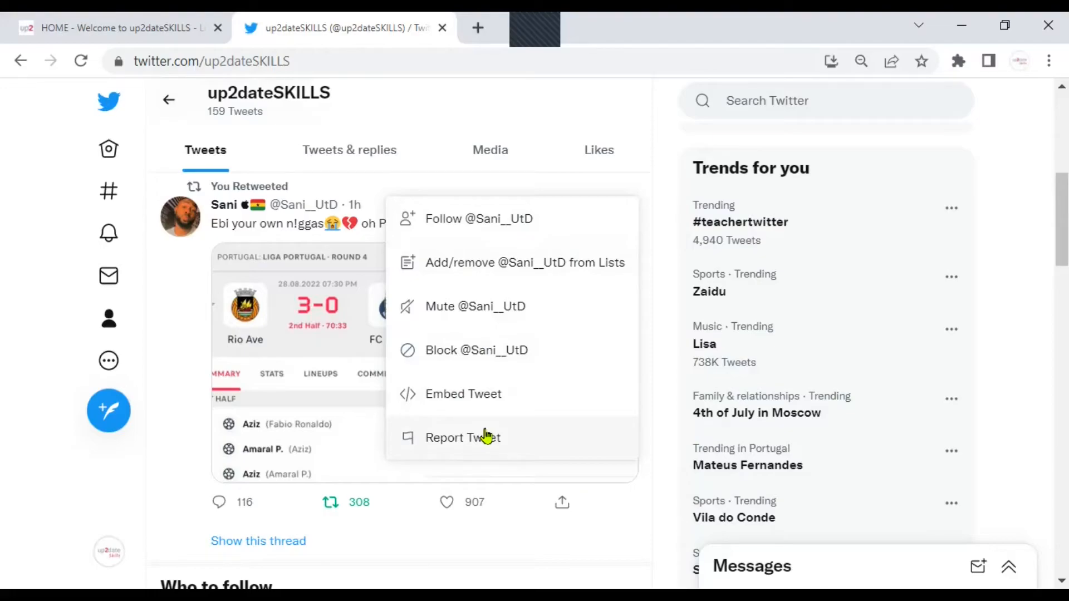
mouse_move(660, 296)
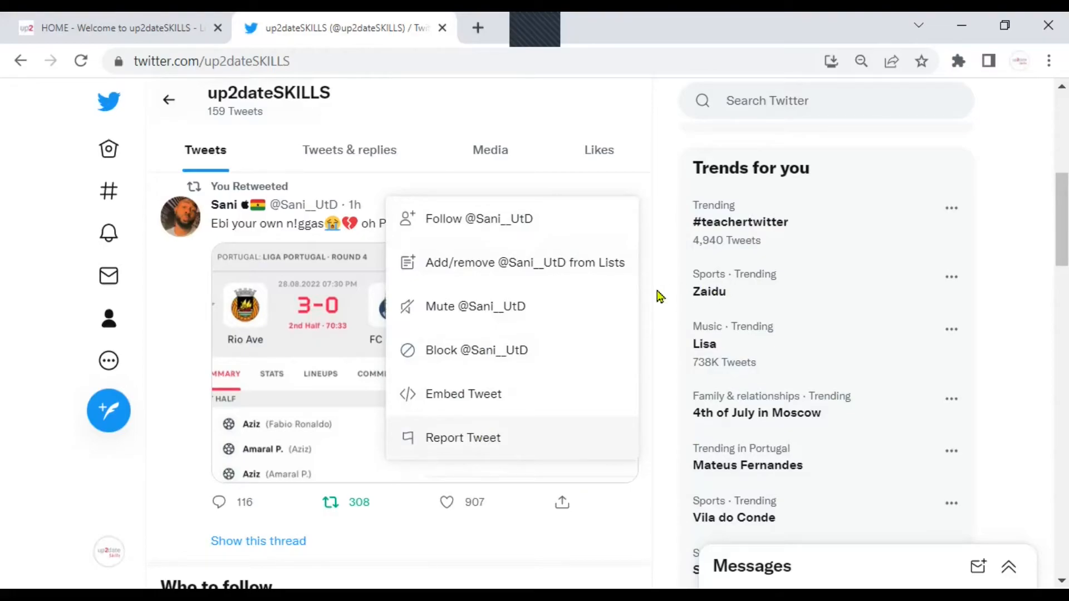
click(658, 297)
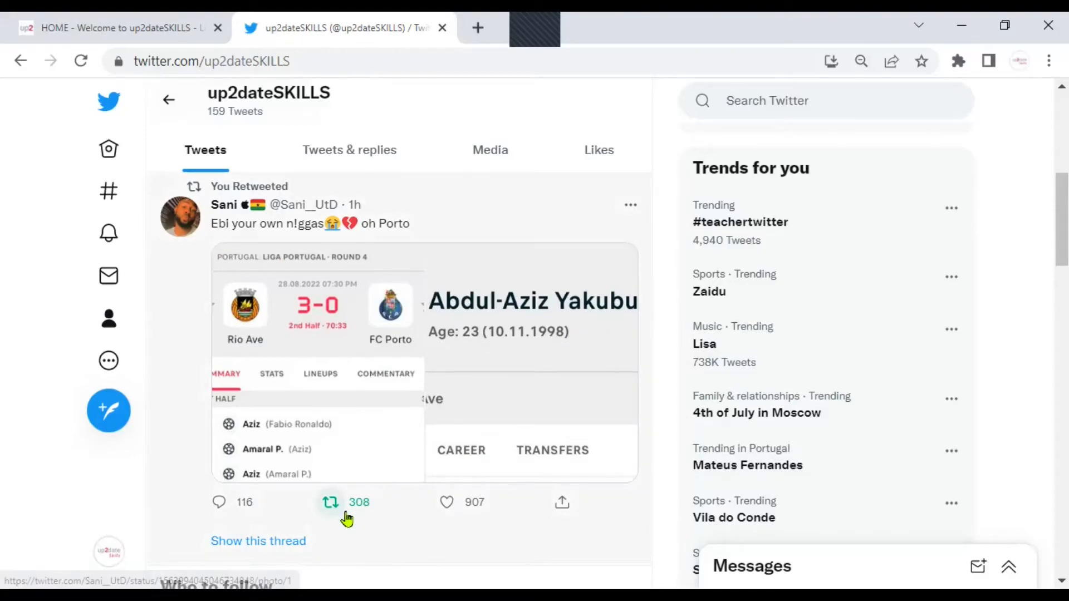
mouse_move(316, 508)
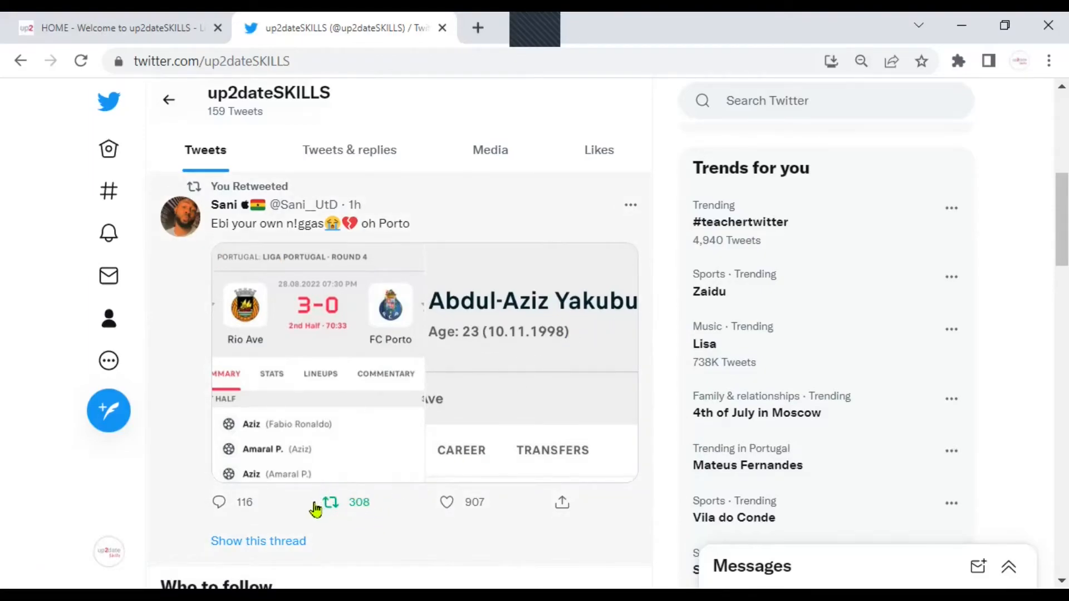
mouse_move(357, 527)
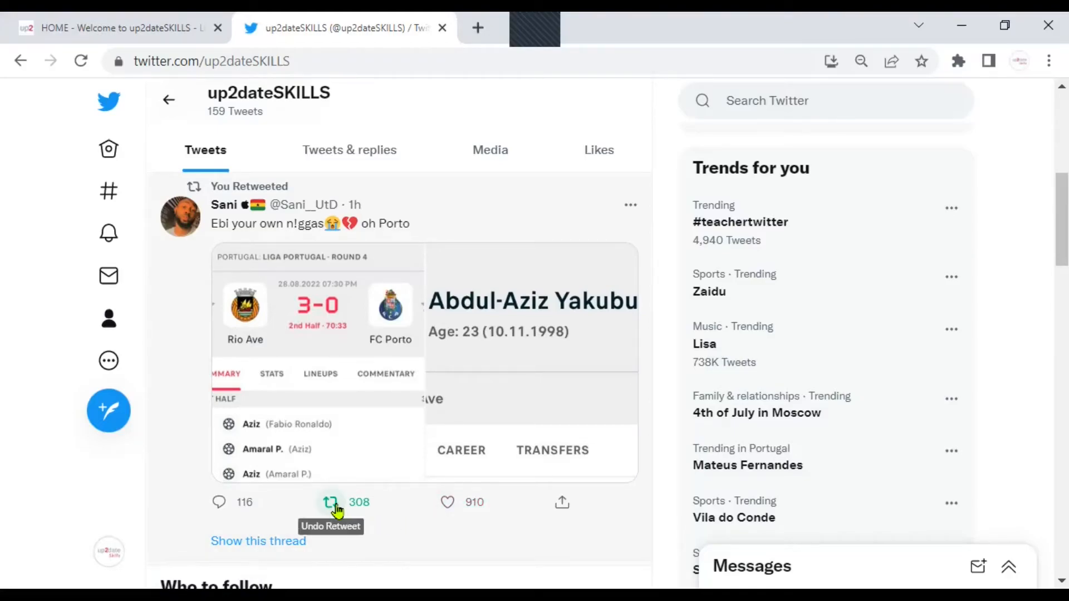
Step: Undo the retweet of the Rio Ave 3-0 FC Porto post
click(331, 502)
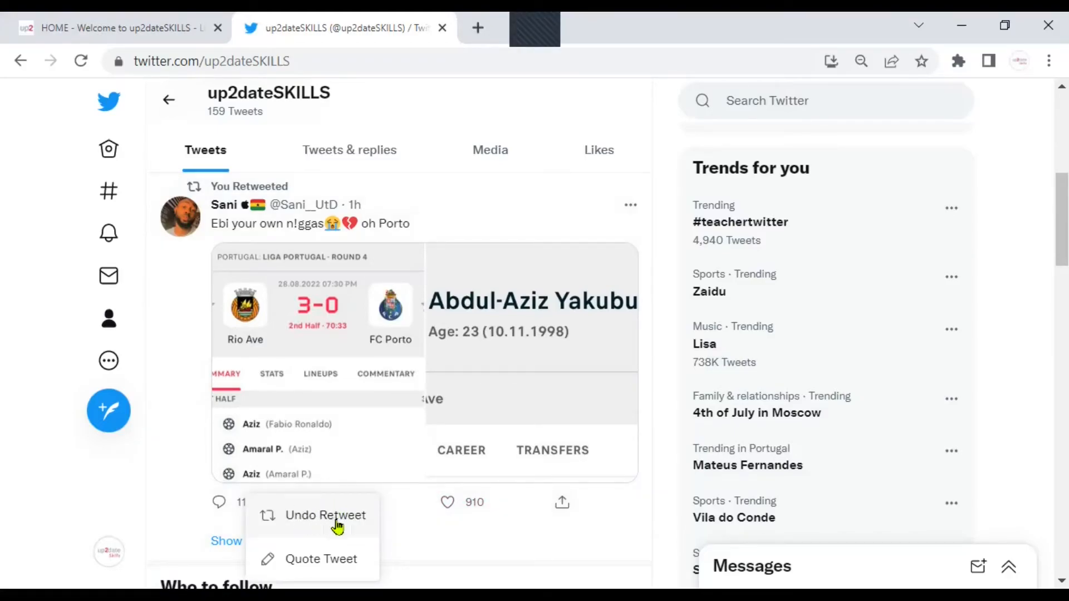
mouse_move(339, 568)
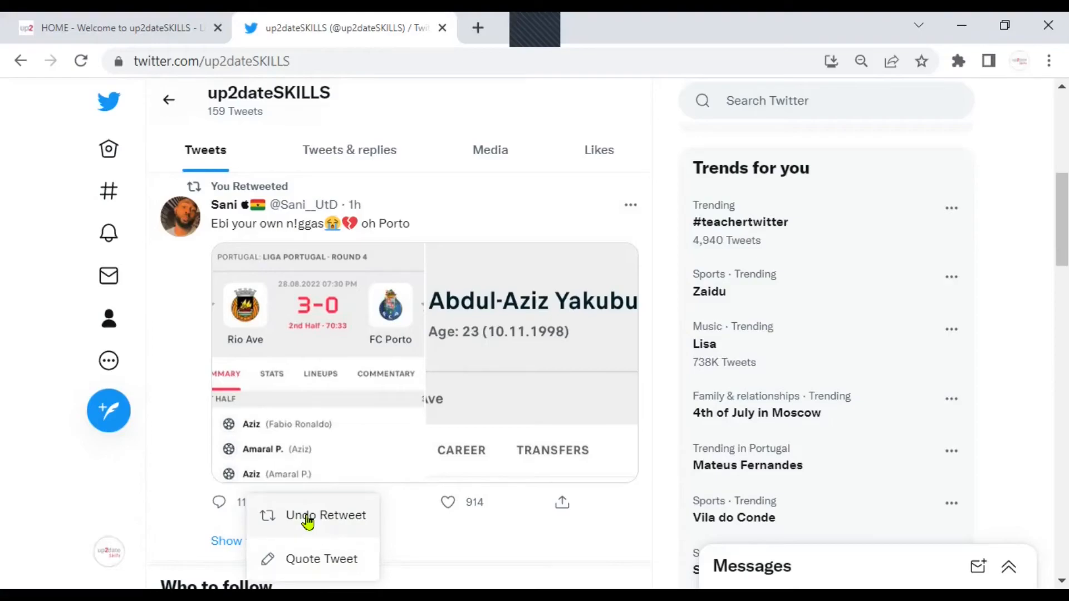
click(325, 514)
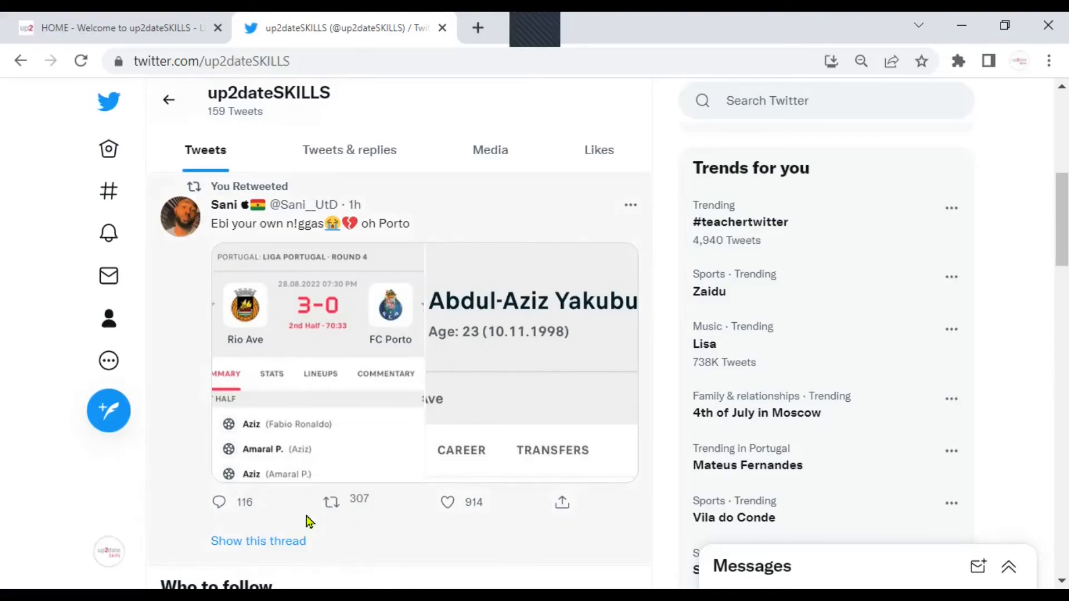
Step: Scroll the profile past Who to follow to the Aug 14, 2021 LinkedIn and PandaDoc tweets
scroll(down, 3)
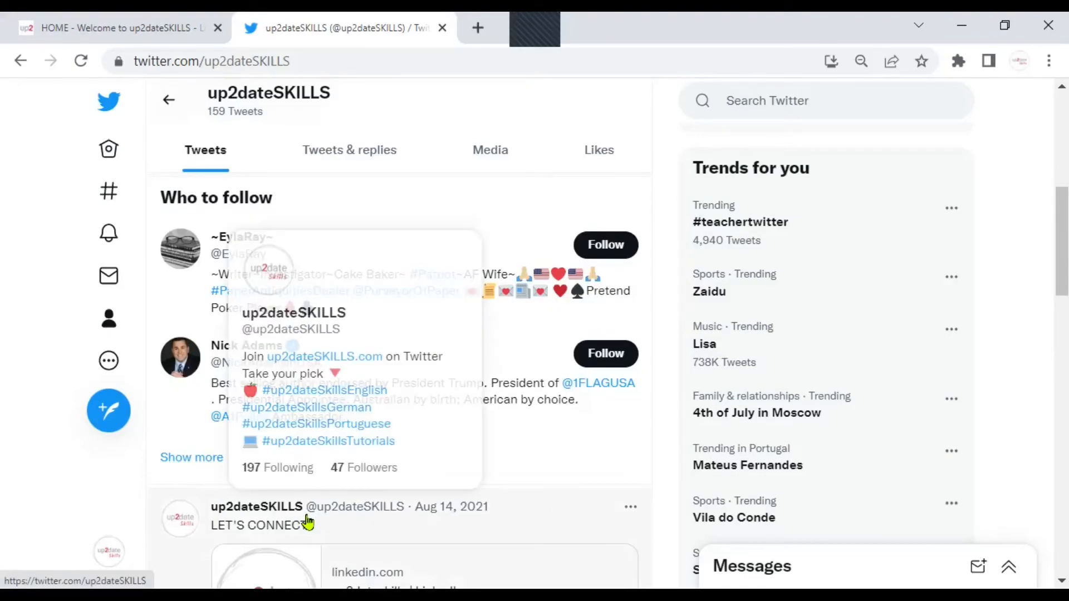
mouse_move(323, 494)
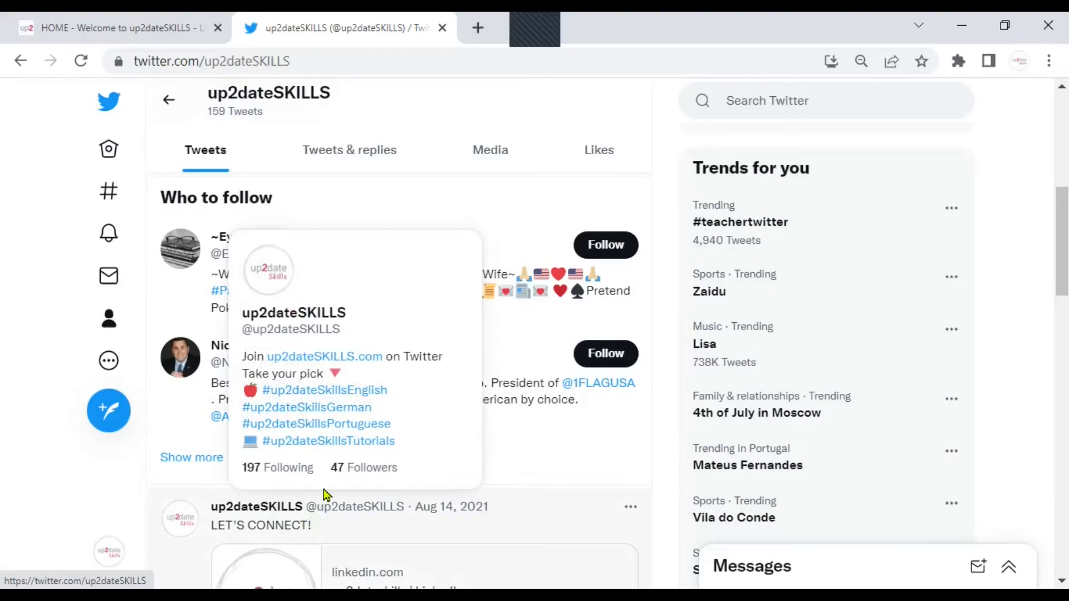
scroll(down, 3)
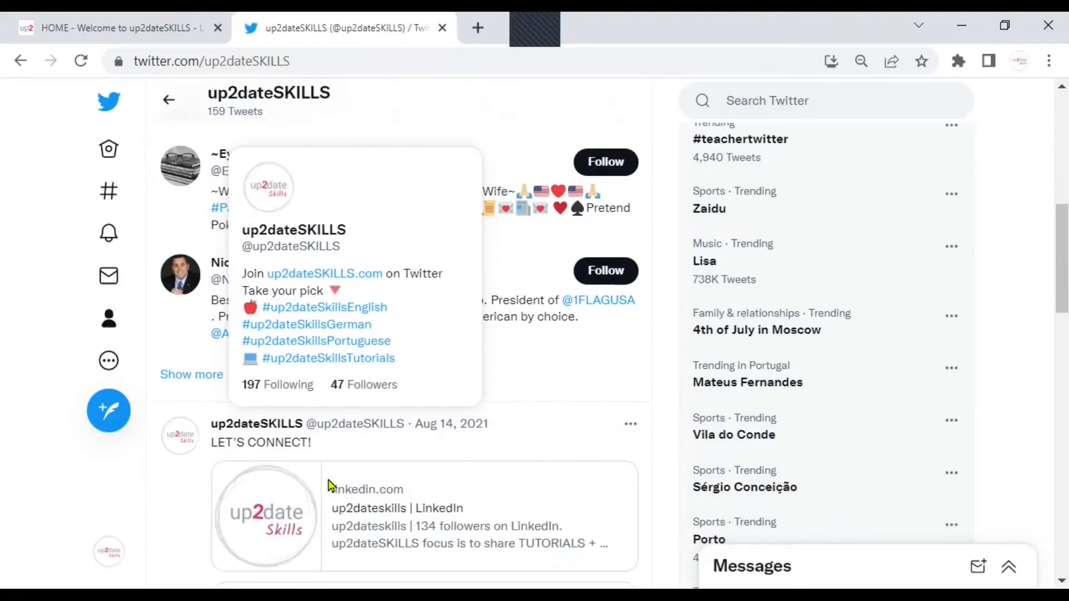
scroll(down, 3)
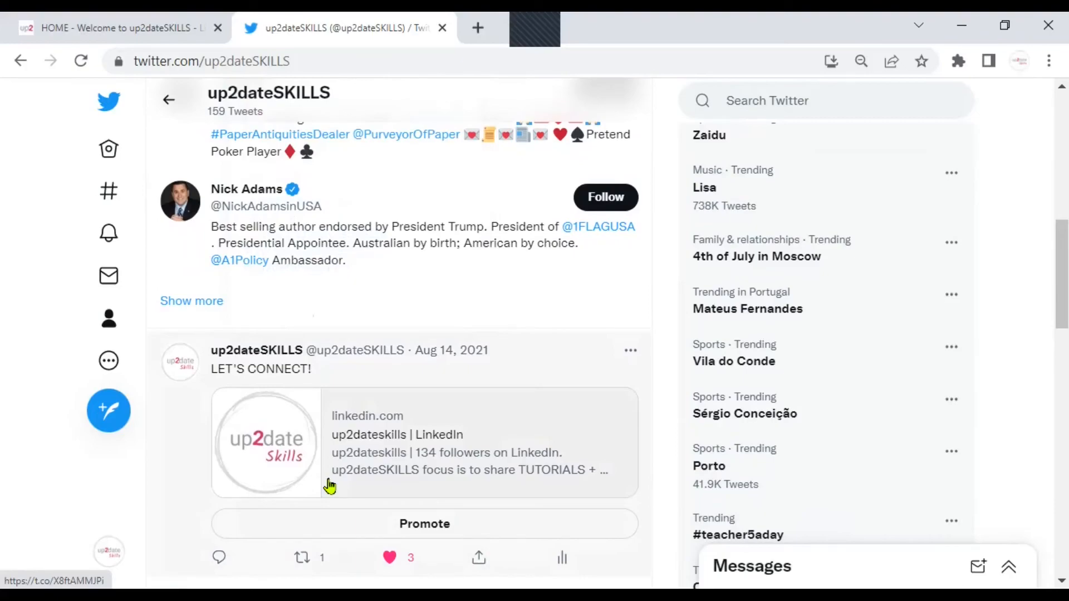
scroll(down, 3)
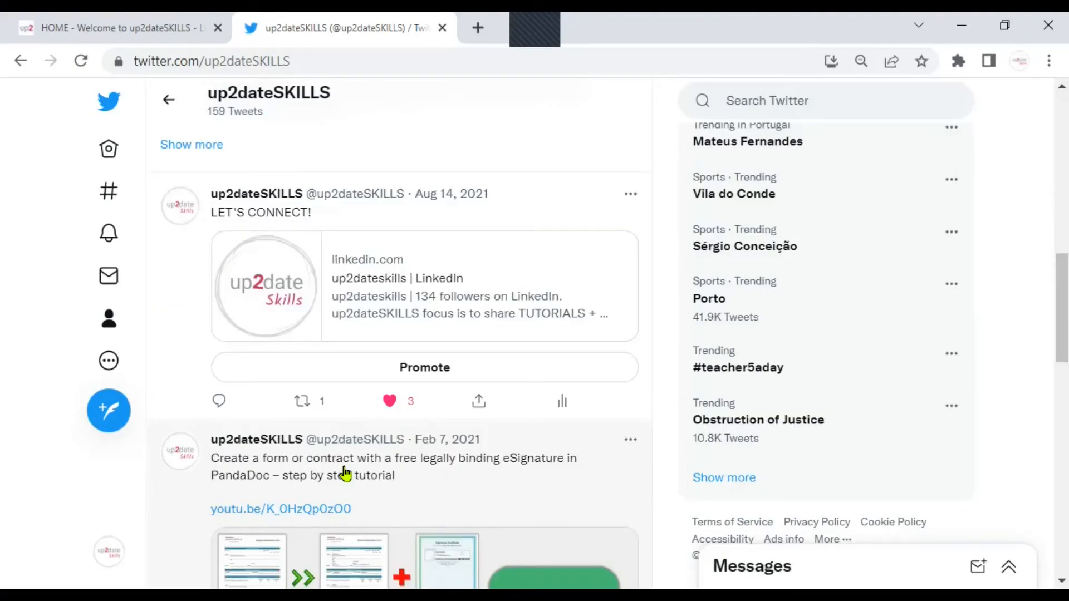